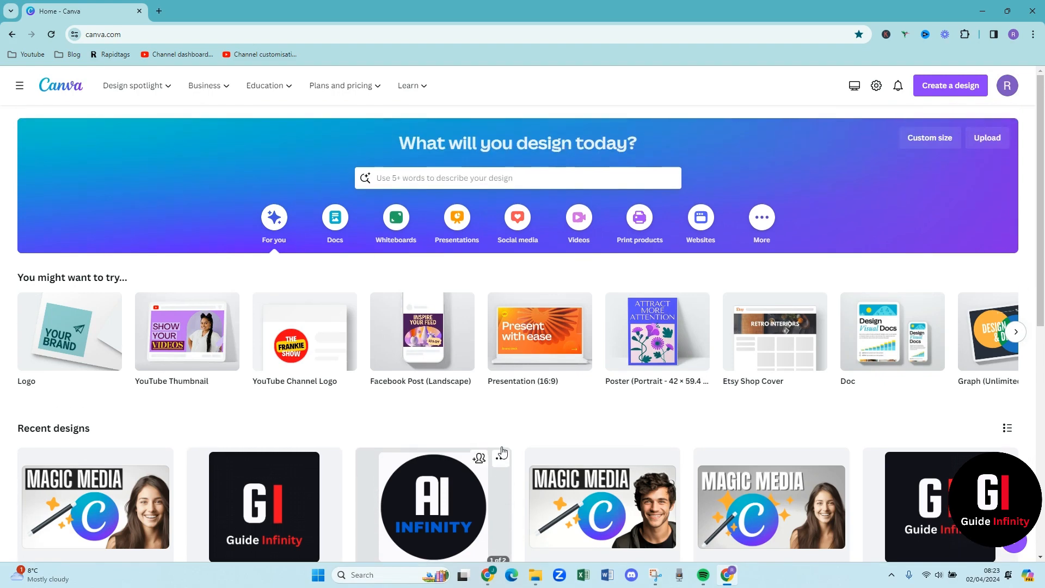
# Search the home bar for portfolio websites and open the Portfolio Website template collection
pyautogui.click(412, 177)
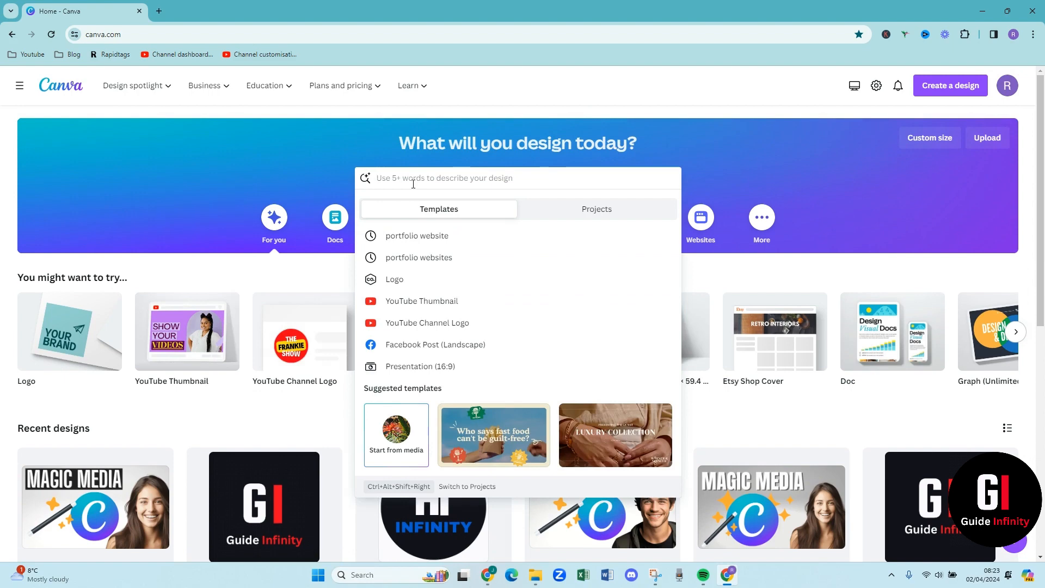
pyautogui.write('portfolio we')
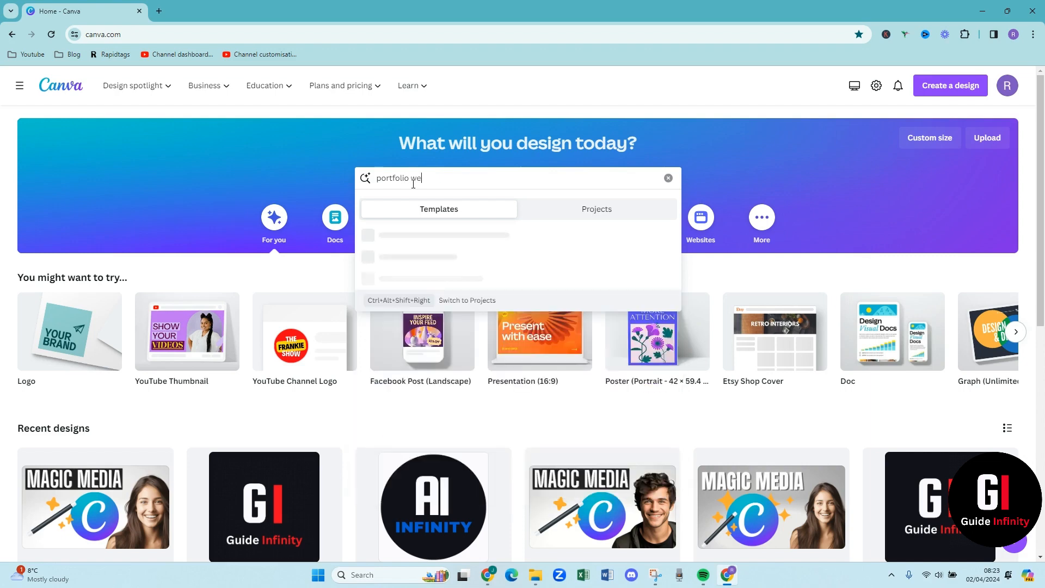
pyautogui.write('ba')
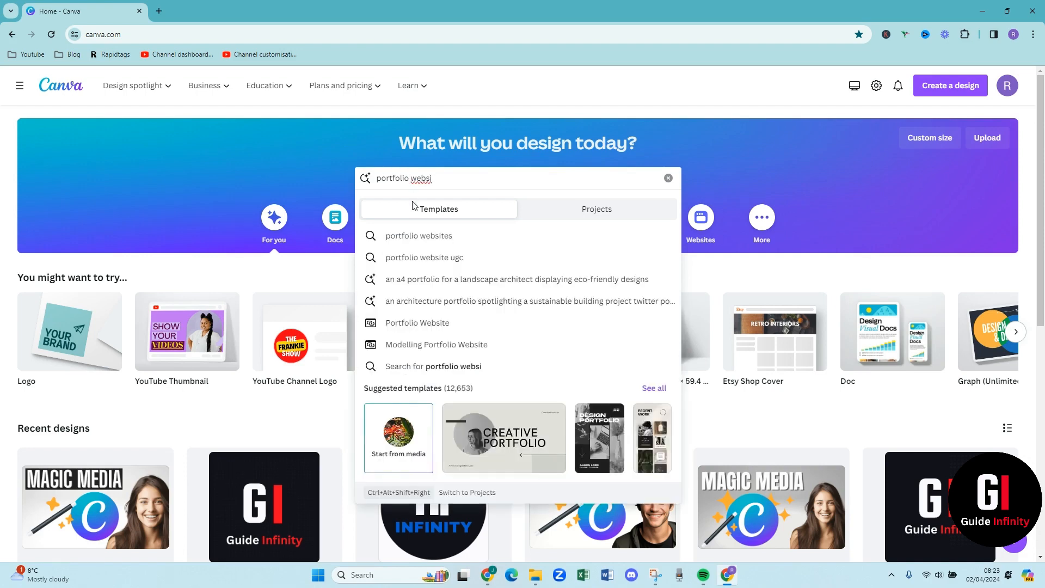
pyautogui.moveTo(424, 327)
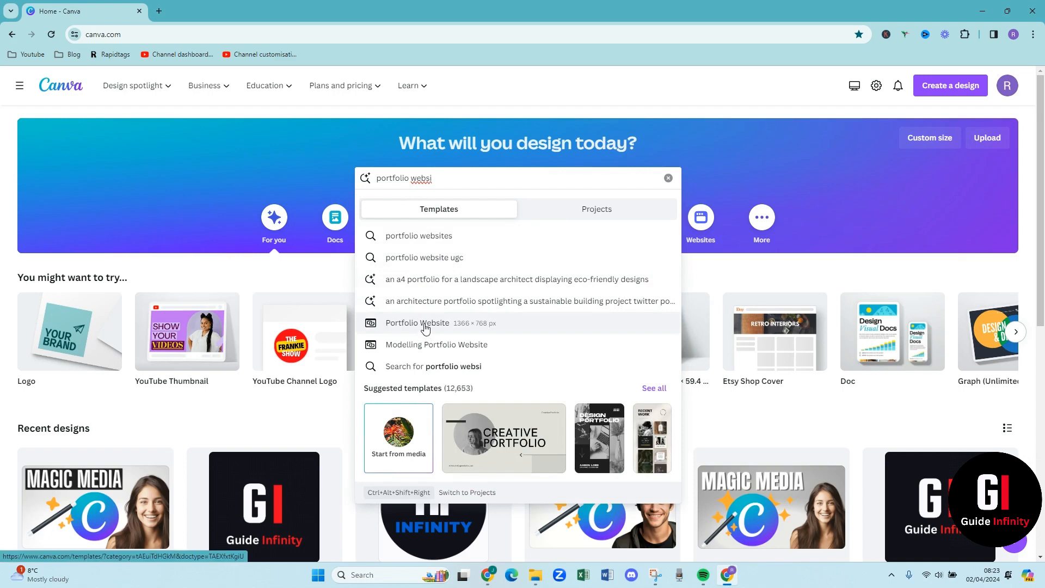
pyautogui.click(417, 326)
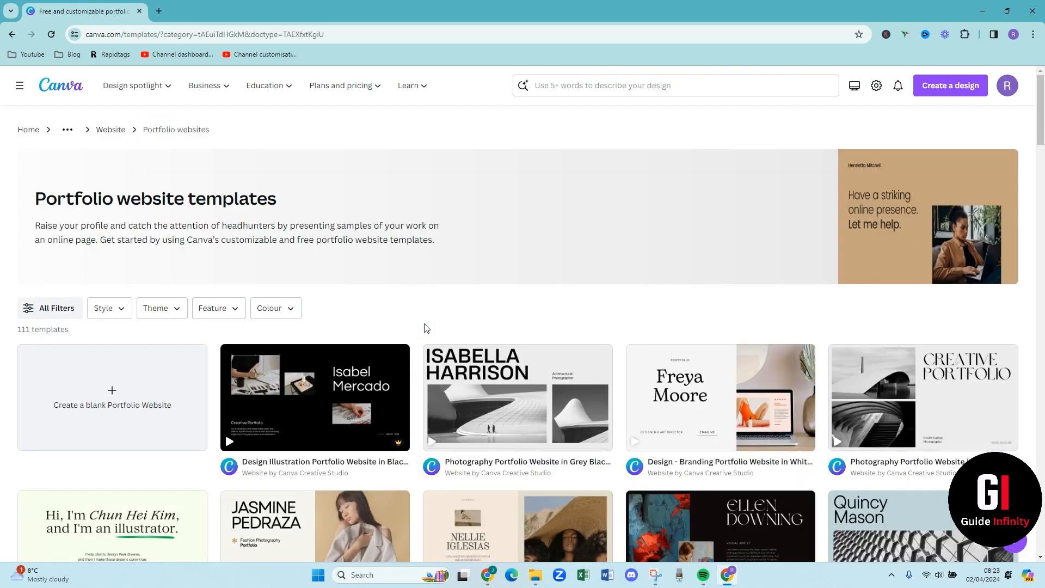
pyautogui.scroll(-3)
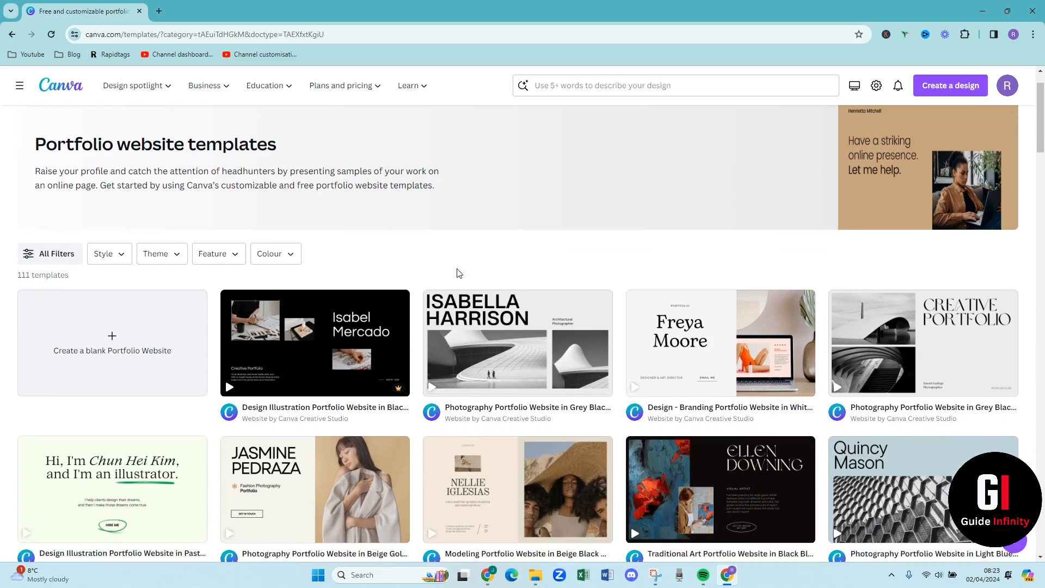
pyautogui.scroll(-3)
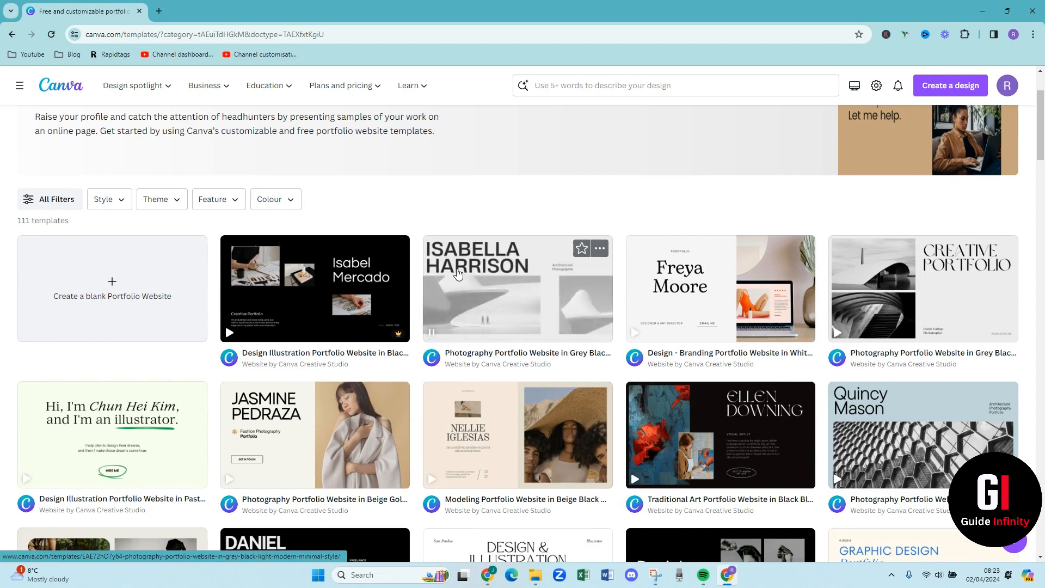
pyautogui.scroll(-3)
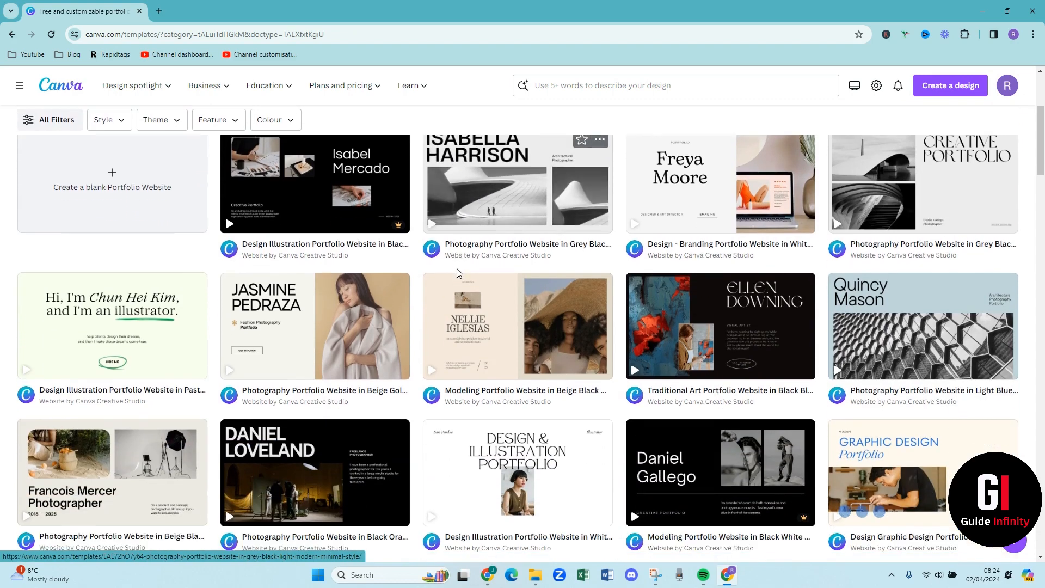
pyautogui.scroll(-3)
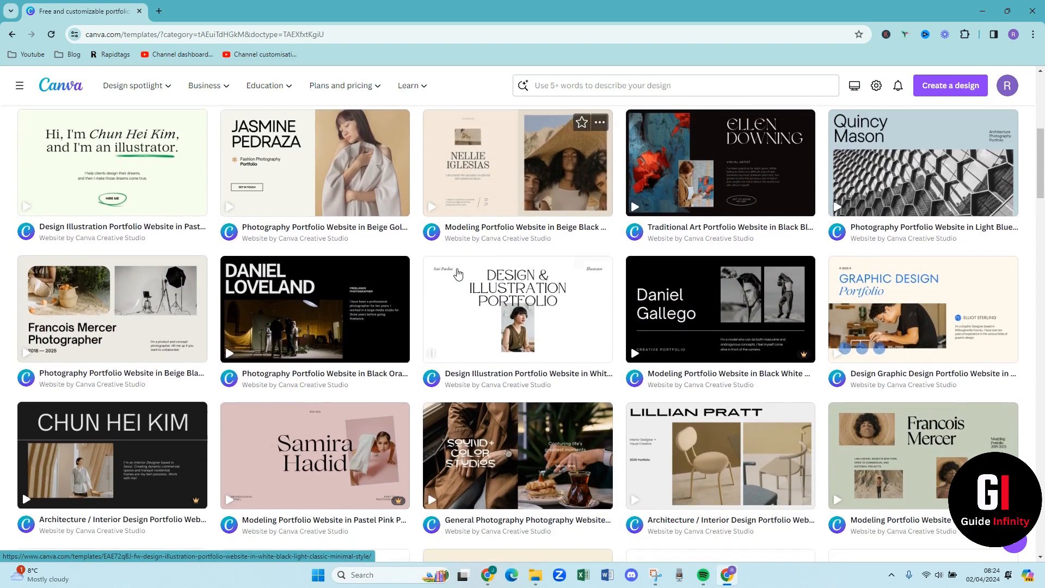
pyautogui.scroll(-3)
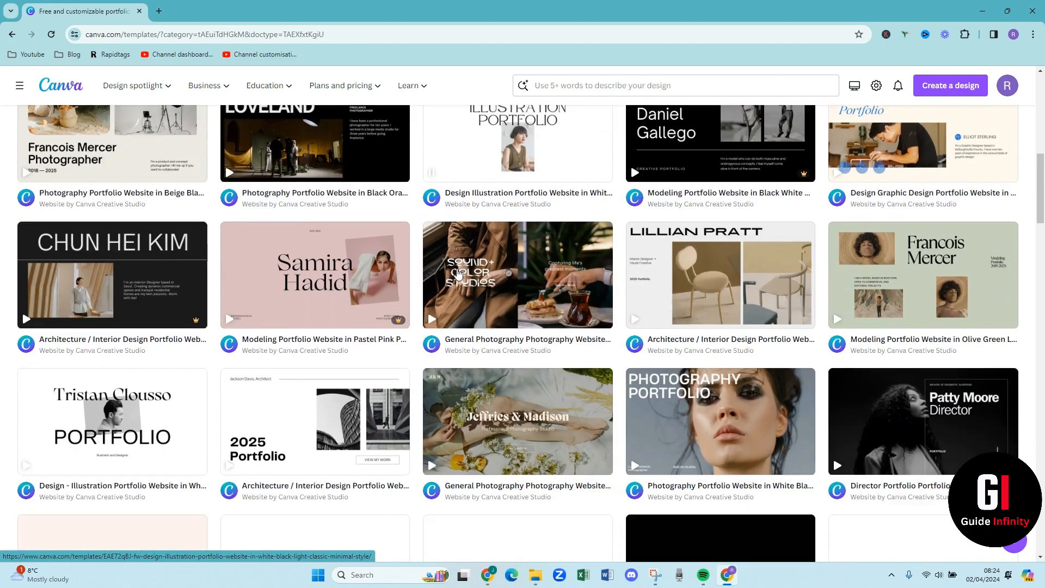
pyautogui.scroll(-3)
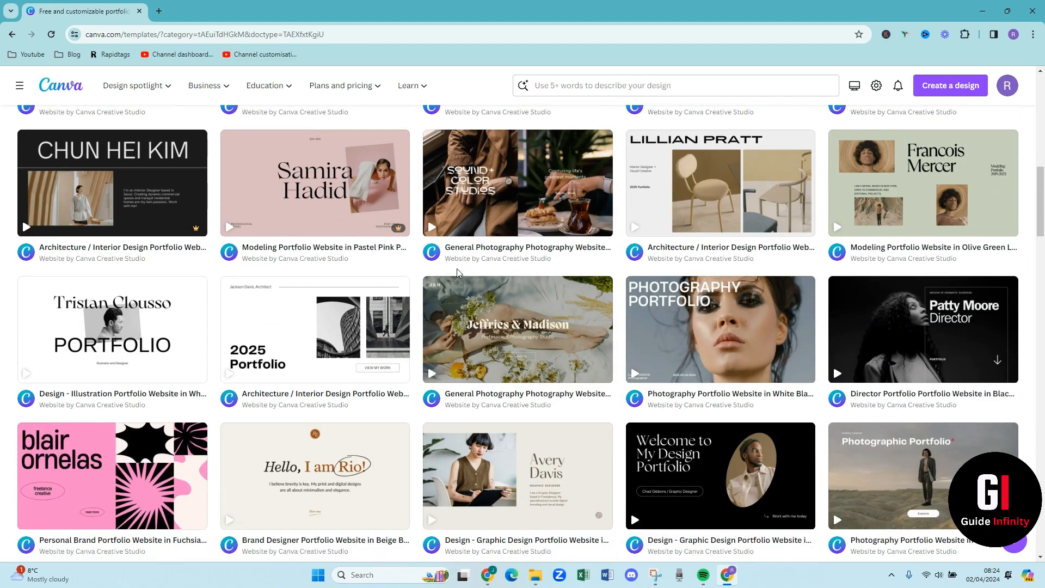
pyautogui.scroll(-3)
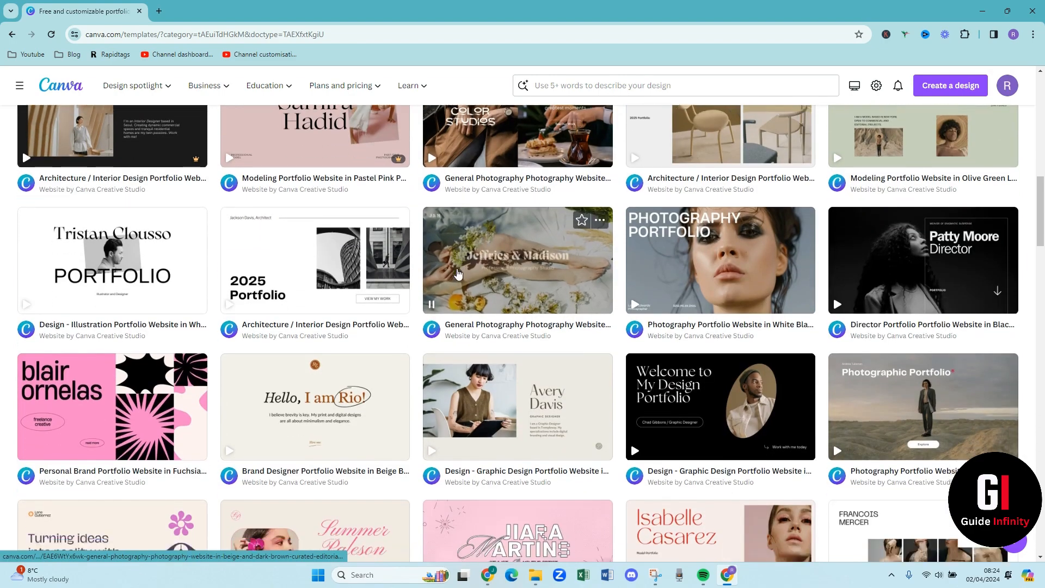
pyautogui.scroll(3)
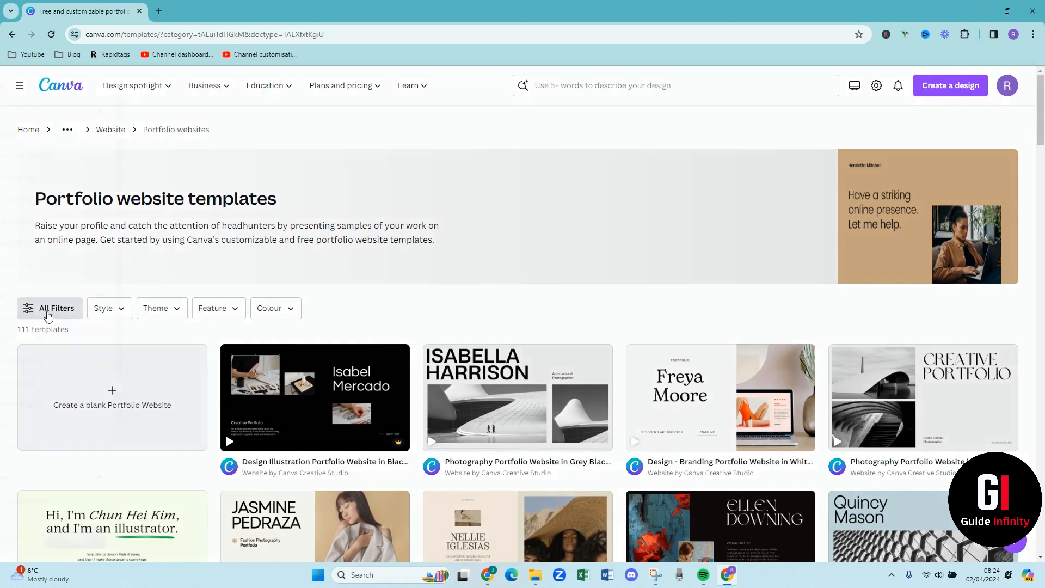
pyautogui.click(48, 308)
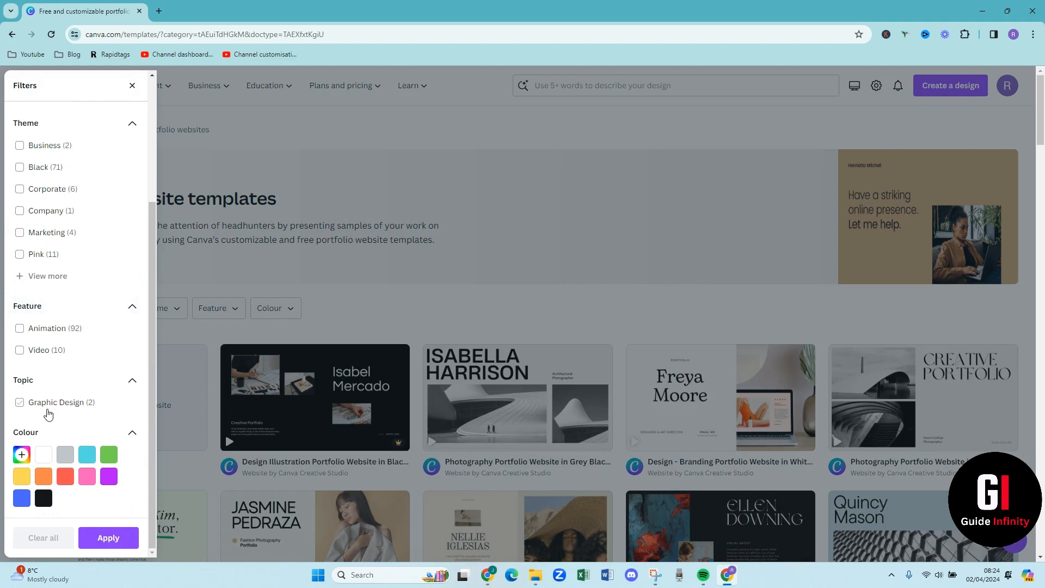
pyautogui.click(20, 401)
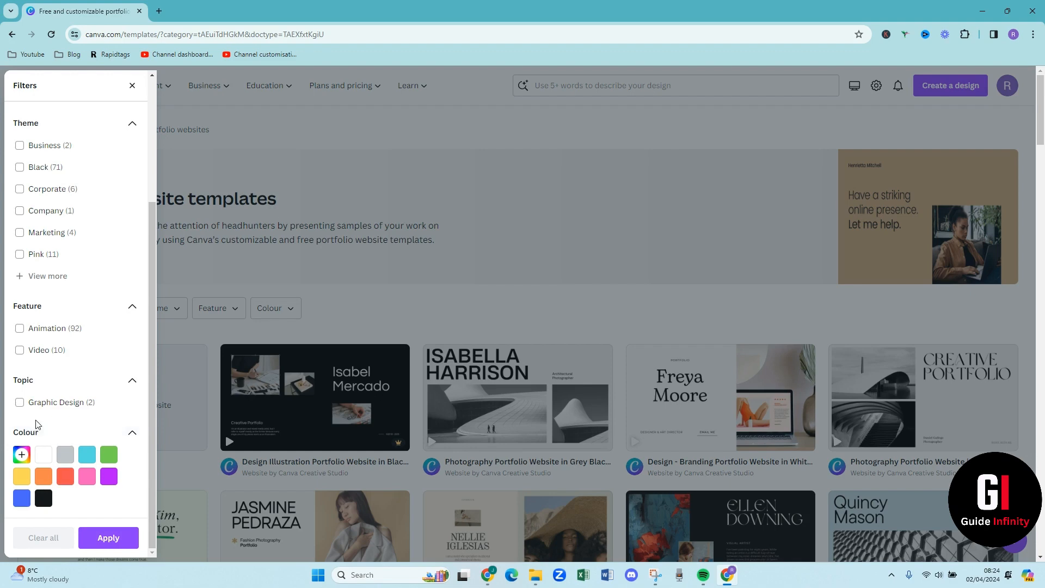
pyautogui.moveTo(402, 339)
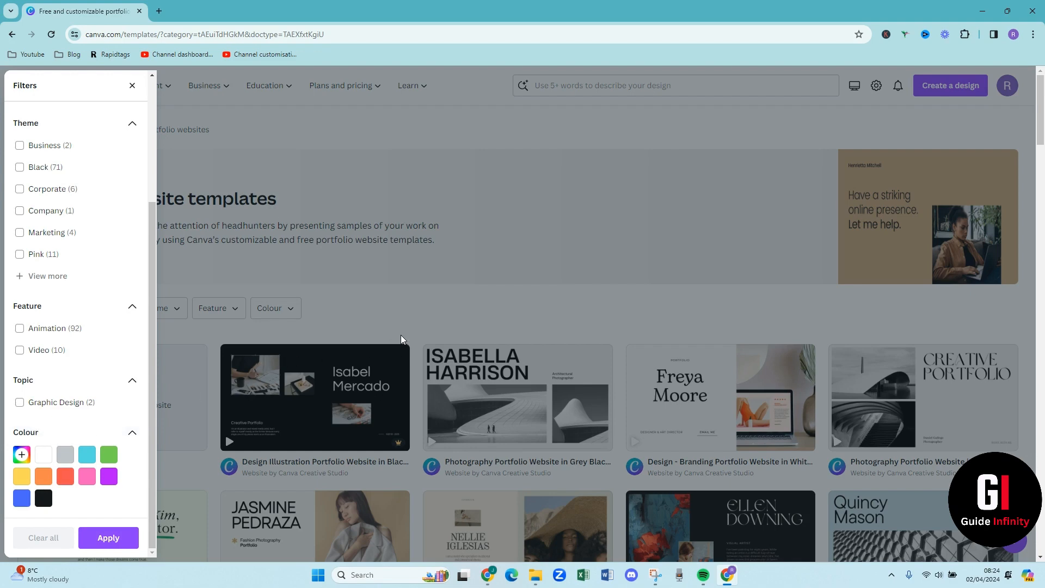
pyautogui.moveTo(42, 511)
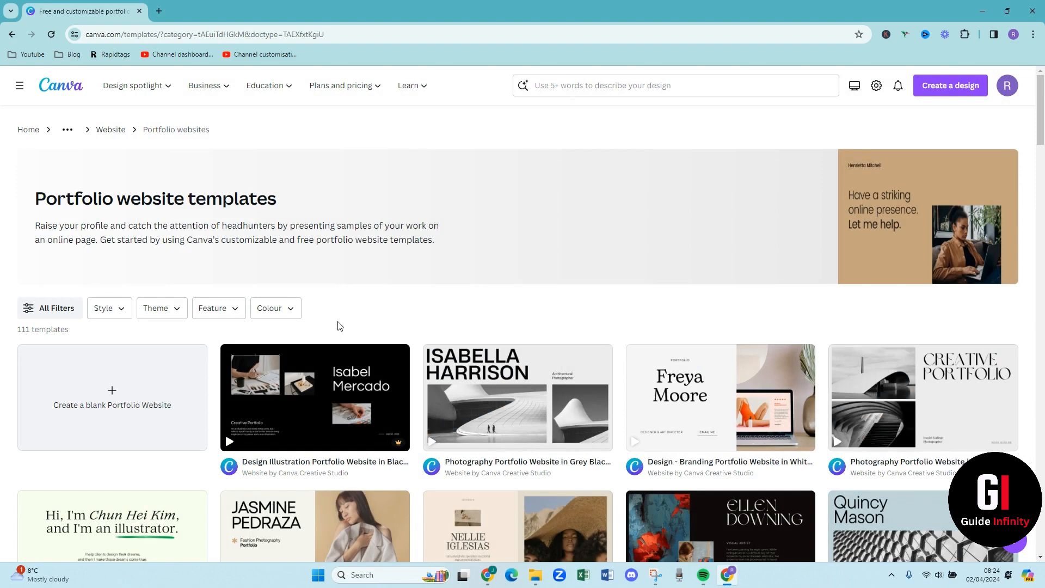
# Scroll the template grid and preview the black Graphic Design Portfolio Website template
pyautogui.scroll(-3)
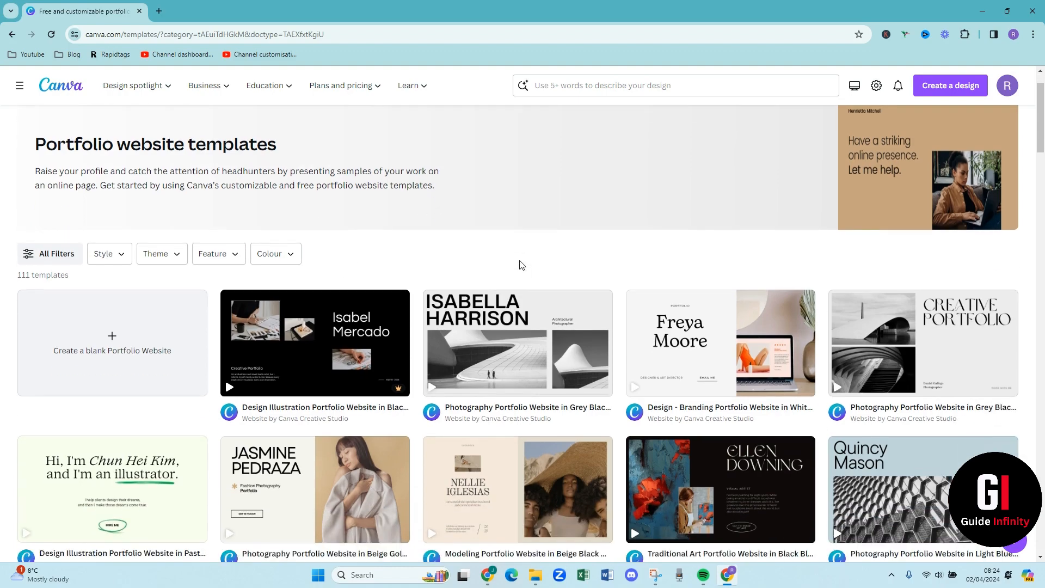
pyautogui.scroll(-3)
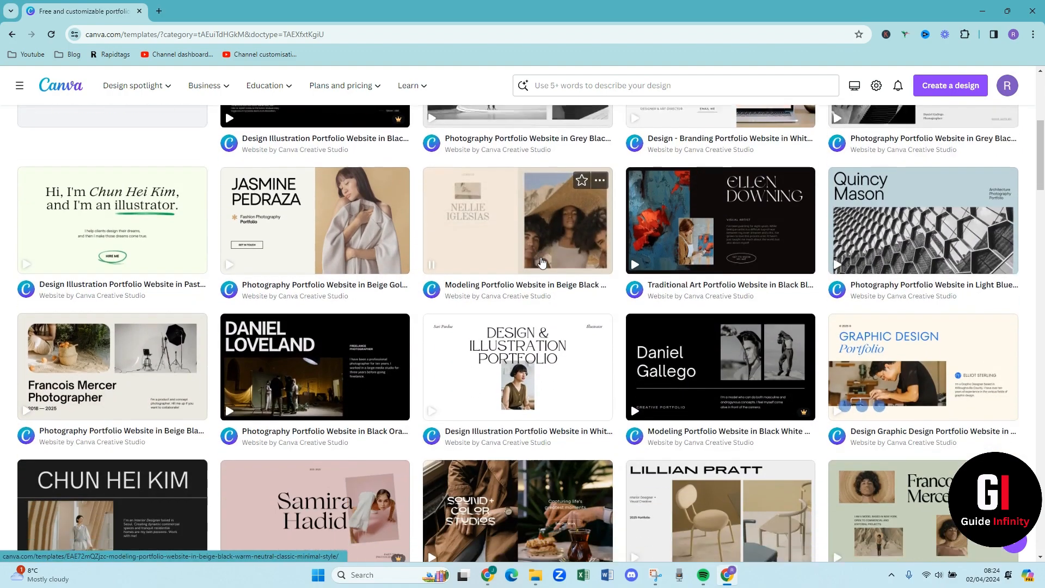
pyautogui.scroll(-3)
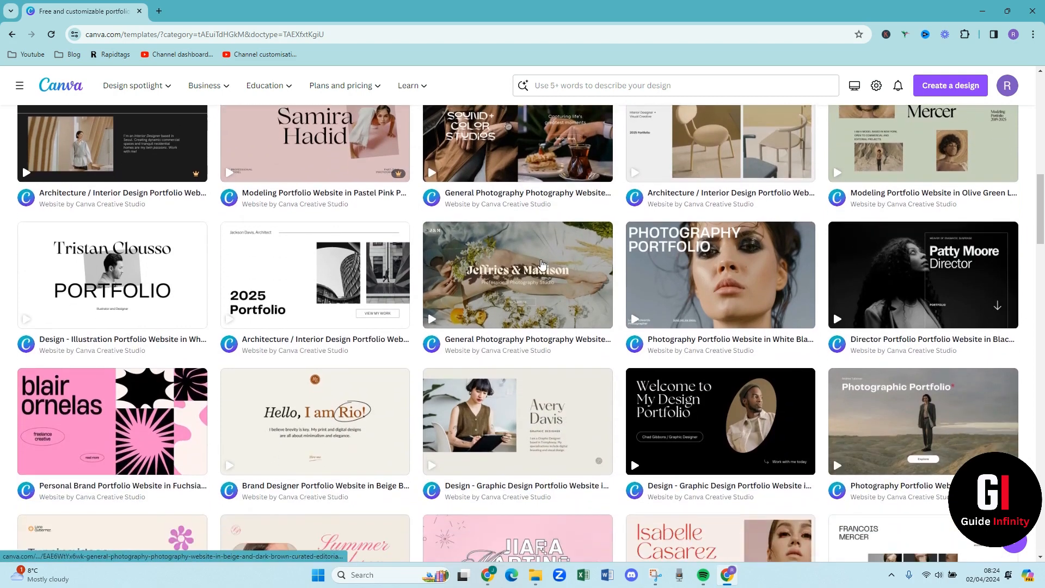
pyautogui.scroll(-3)
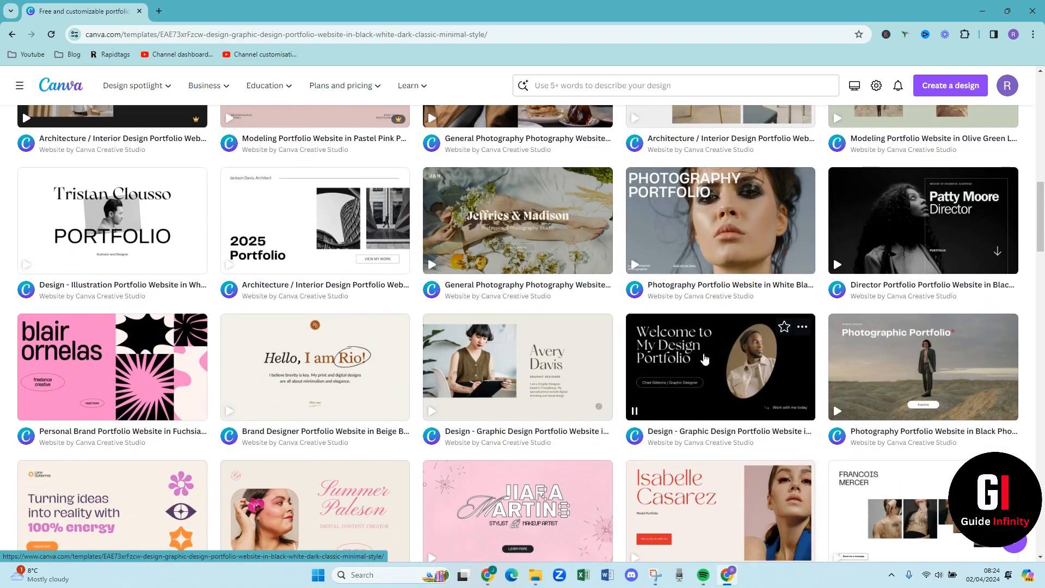
pyautogui.click(719, 367)
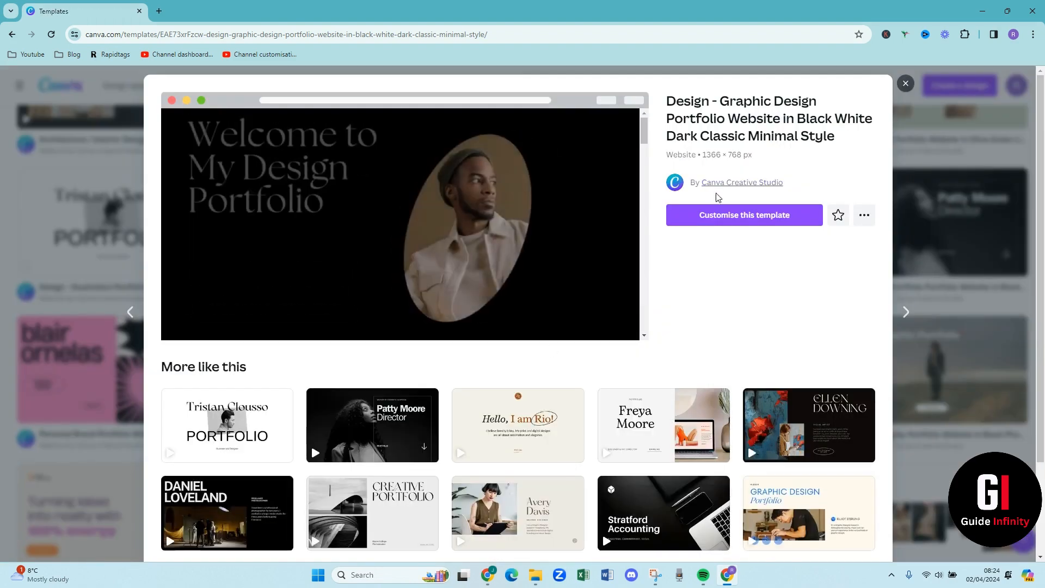
# Customise this template to open an editable copy in the Canva editor
pyautogui.click(743, 215)
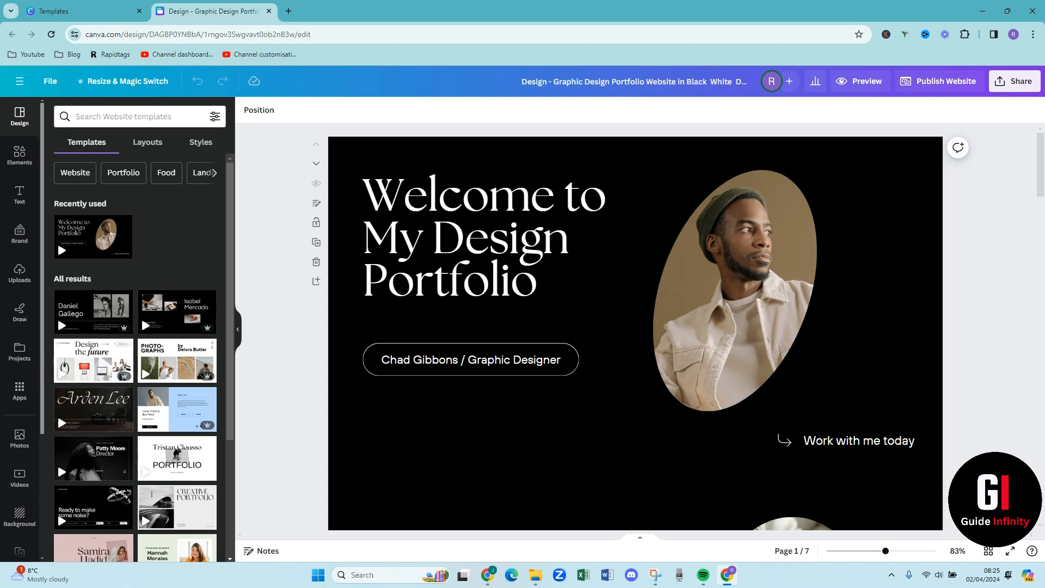
pyautogui.moveTo(978, 395)
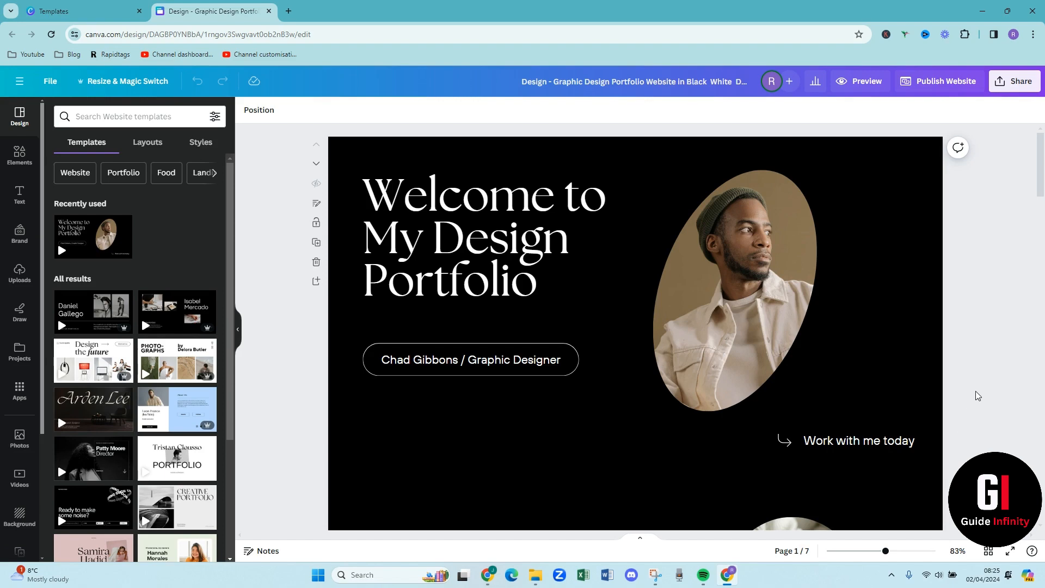
pyautogui.scroll(-3)
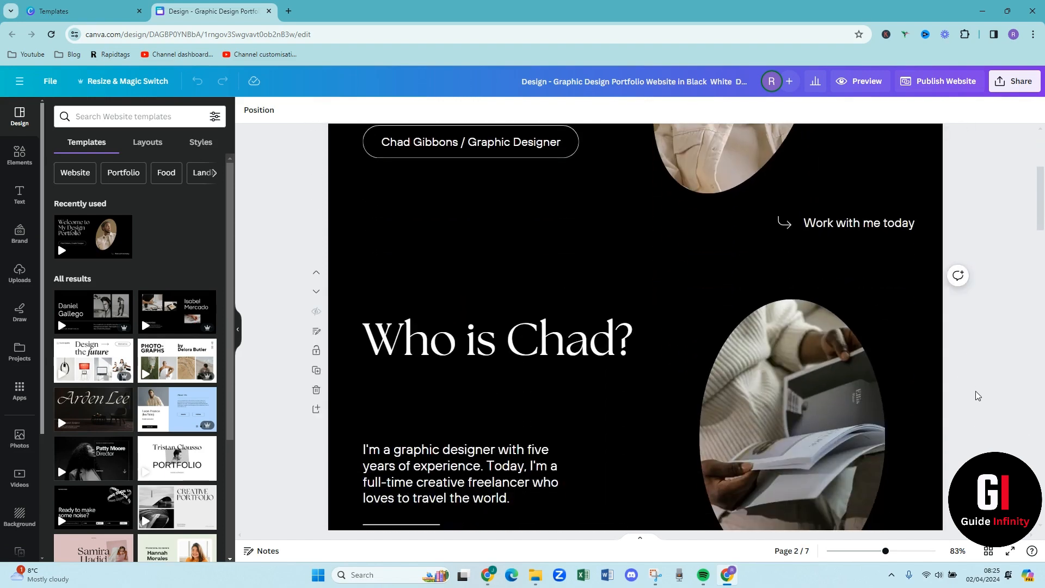
pyautogui.scroll(-3)
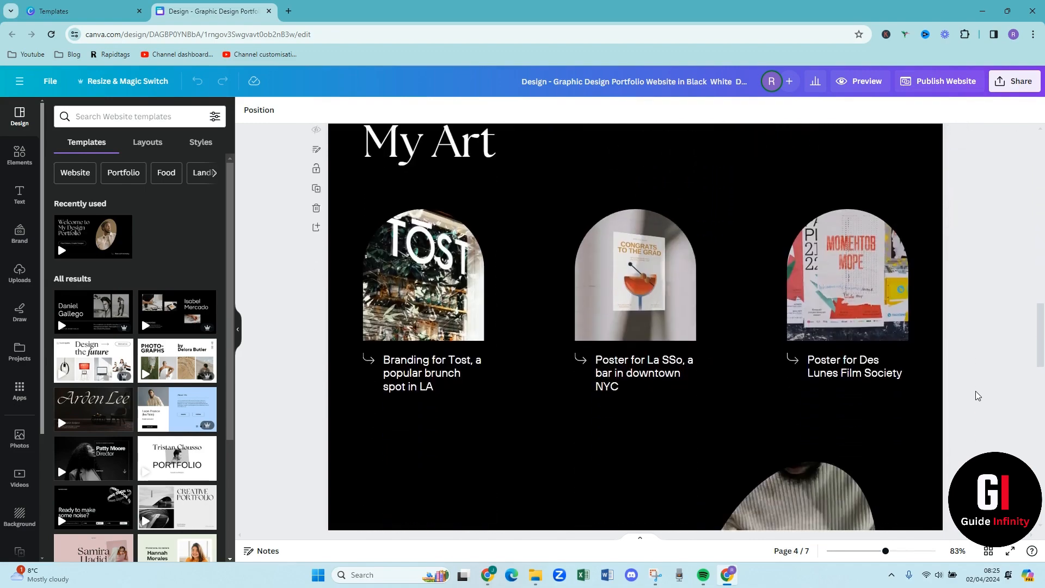
pyautogui.scroll(-3)
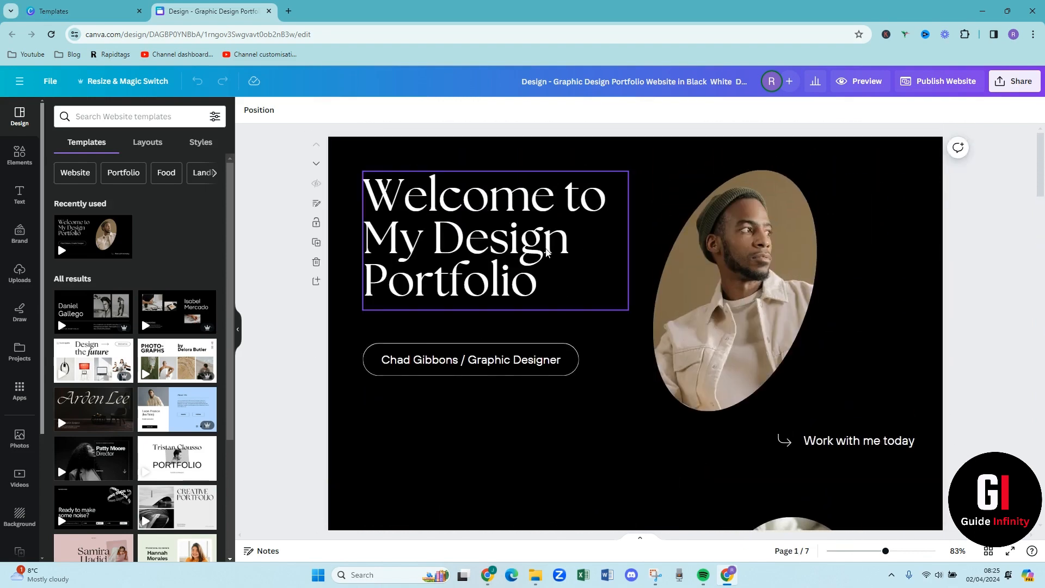
pyautogui.click(480, 240)
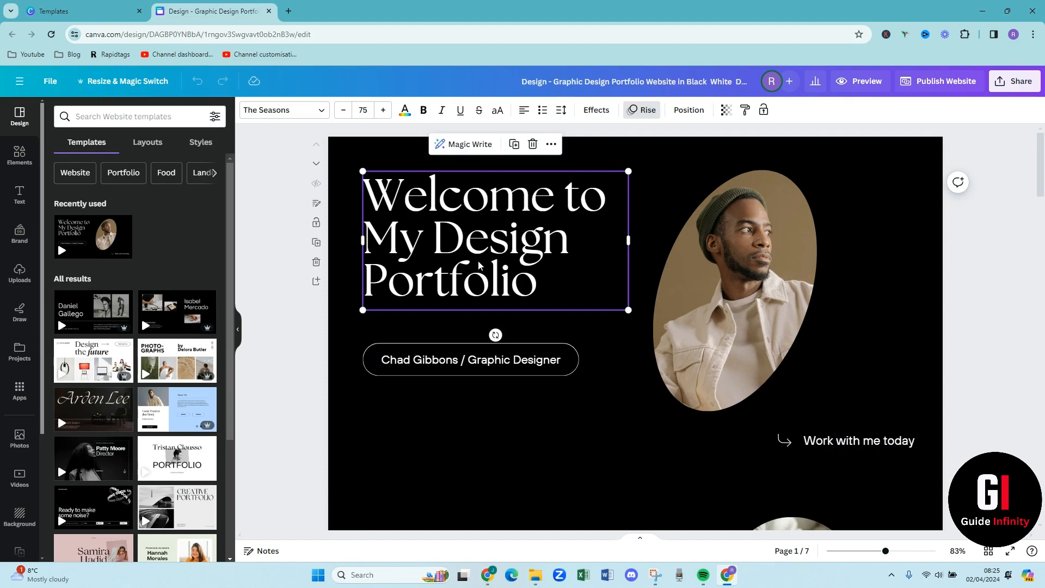
pyautogui.moveTo(401, 179)
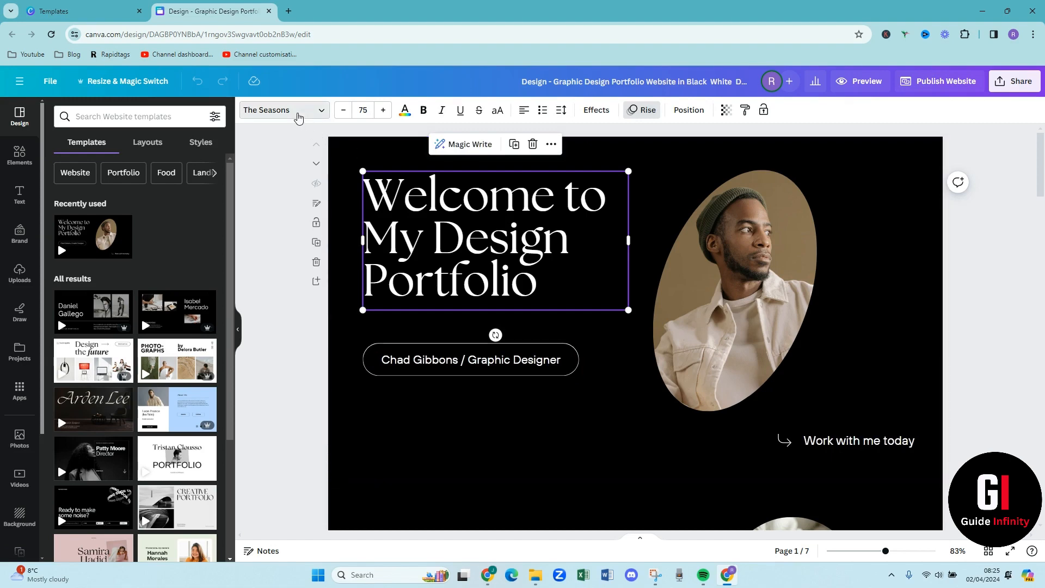
pyautogui.click(280, 110)
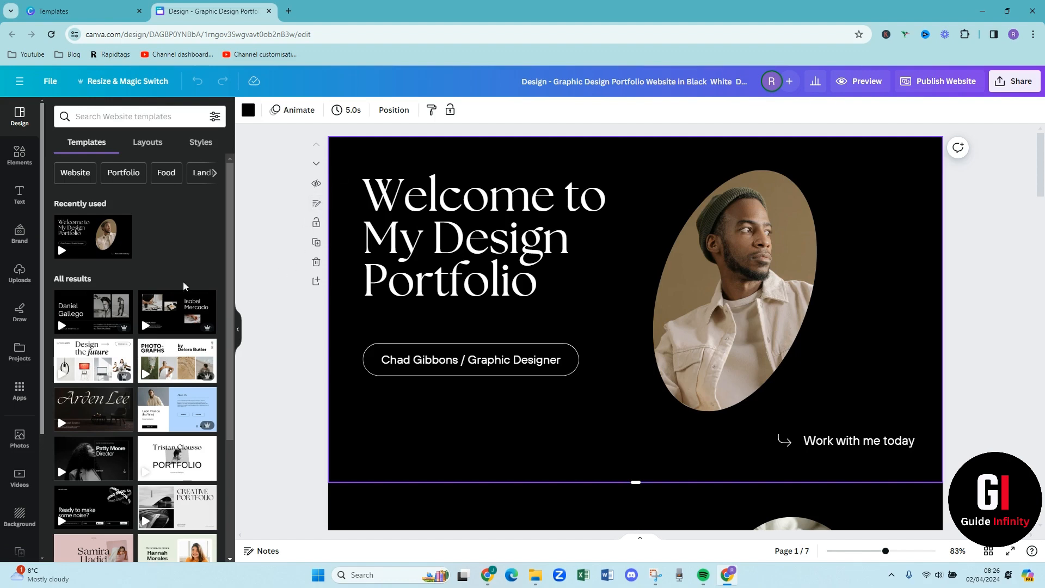
pyautogui.moveTo(492, 436)
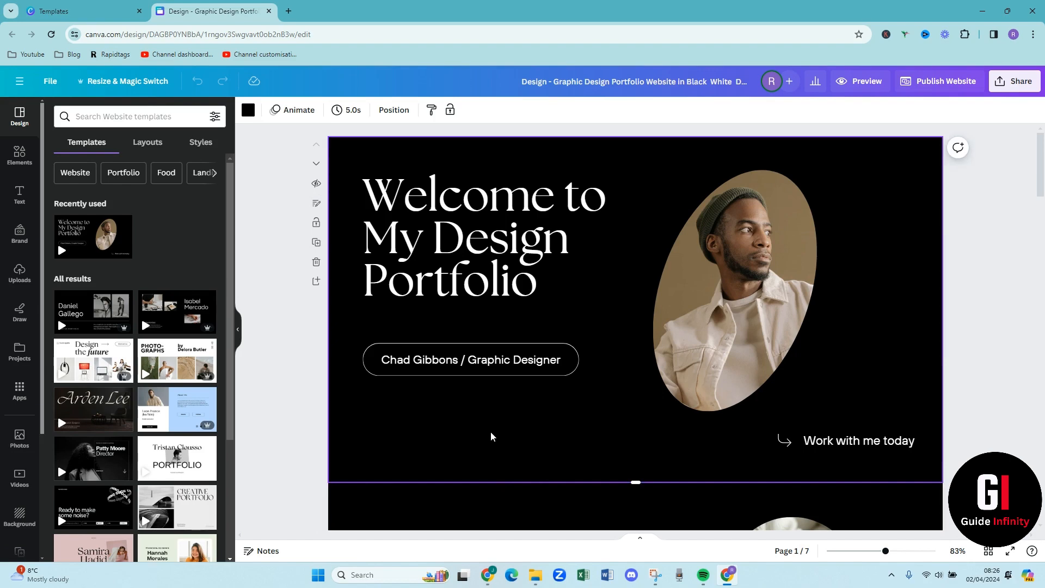
pyautogui.moveTo(130, 87)
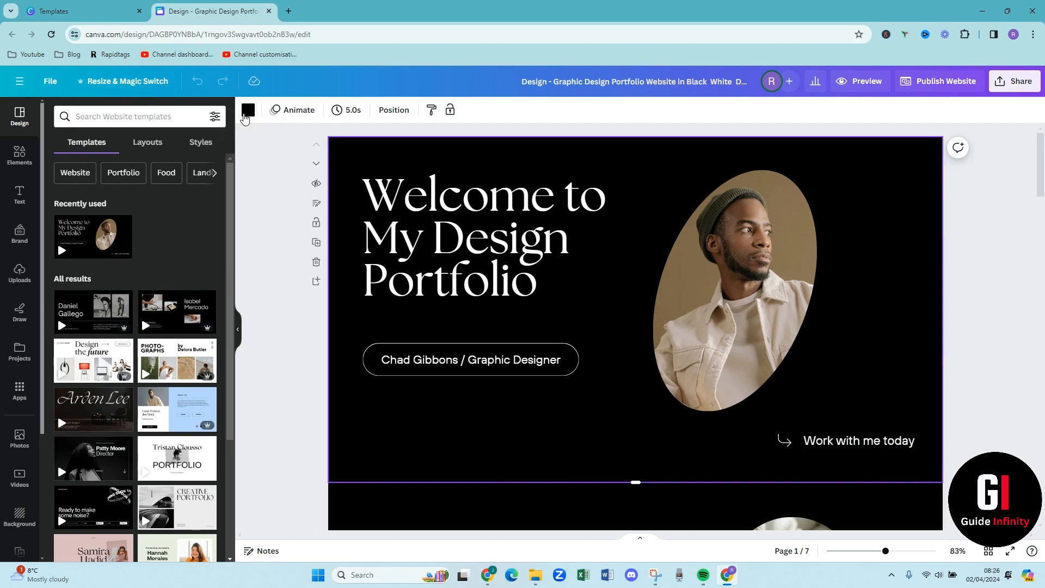
# Try brown and beige photo colours, settling on a medium tan welcome page background
pyautogui.click(247, 110)
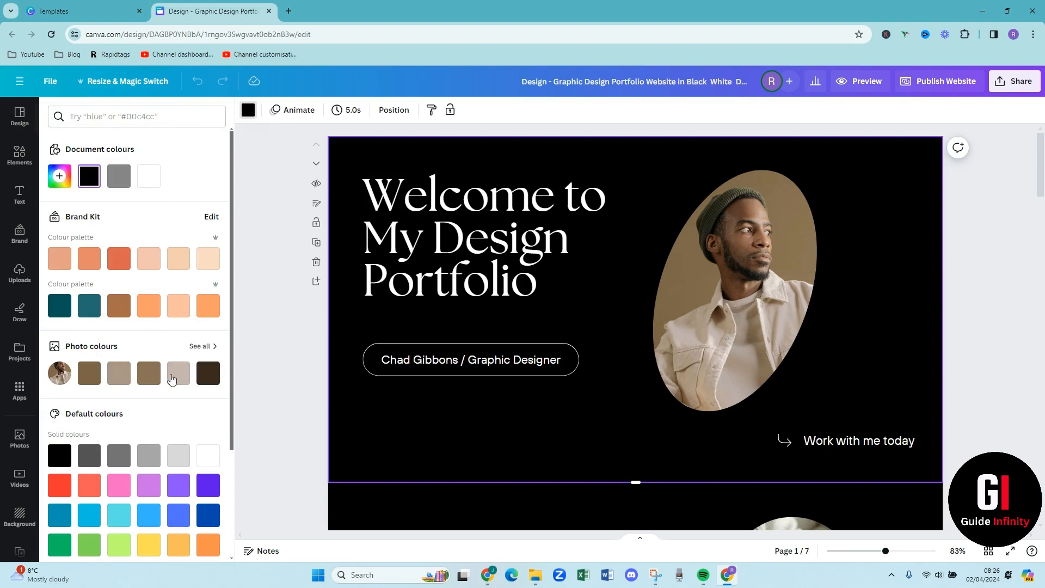
pyautogui.click(148, 372)
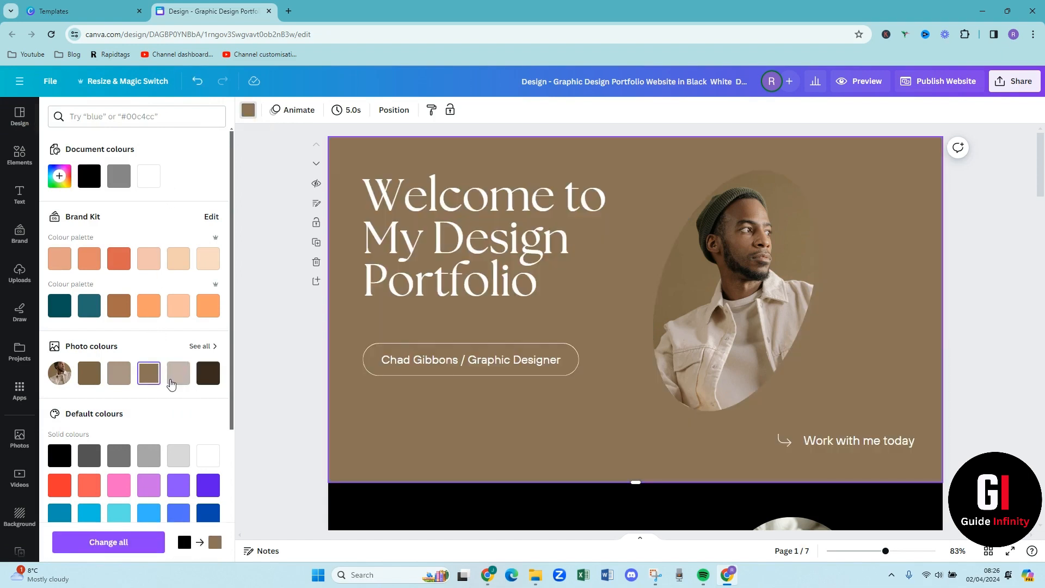
pyautogui.click(177, 372)
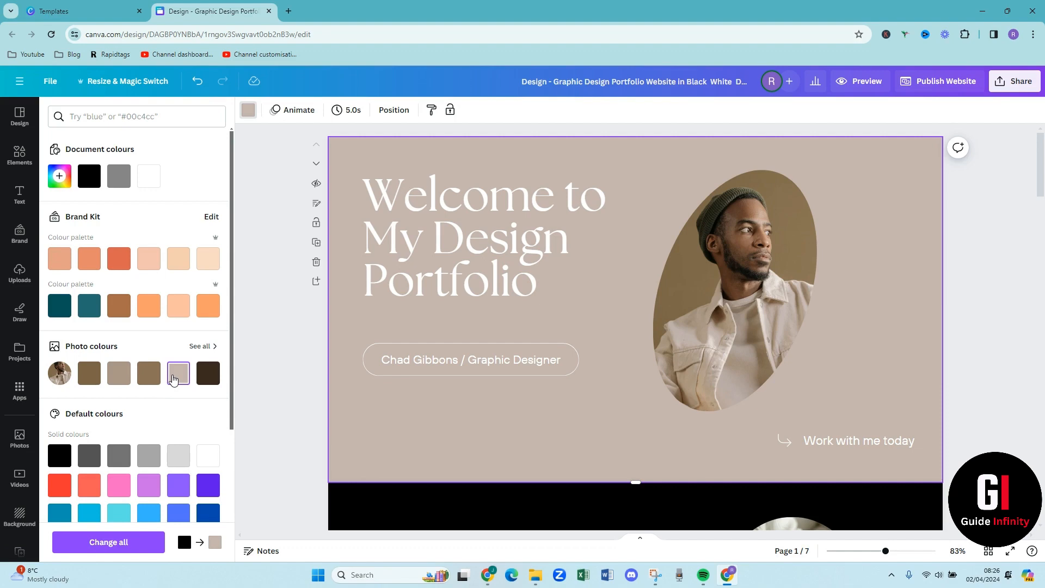
pyautogui.moveTo(153, 385)
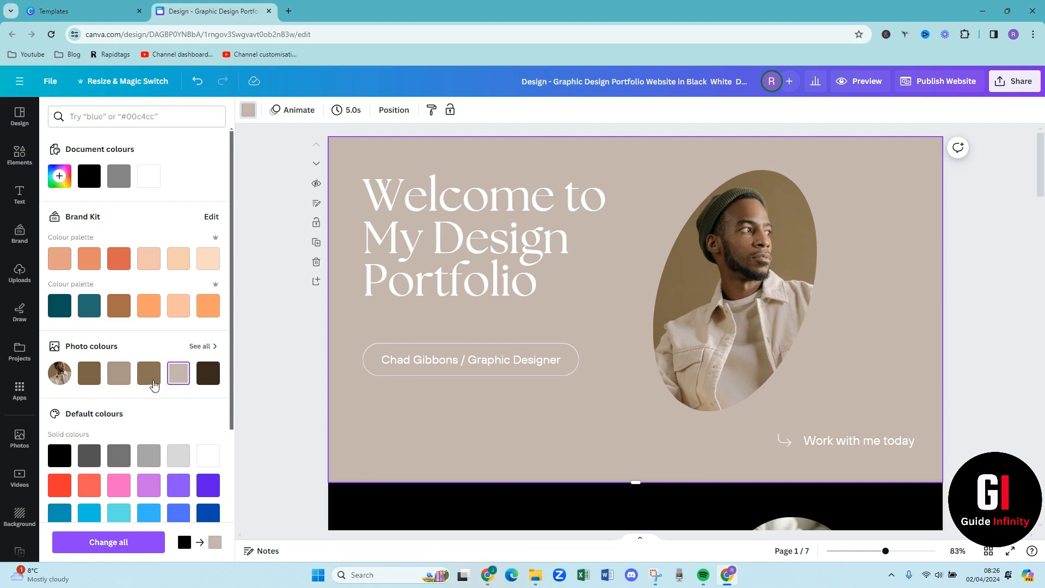
pyautogui.click(119, 373)
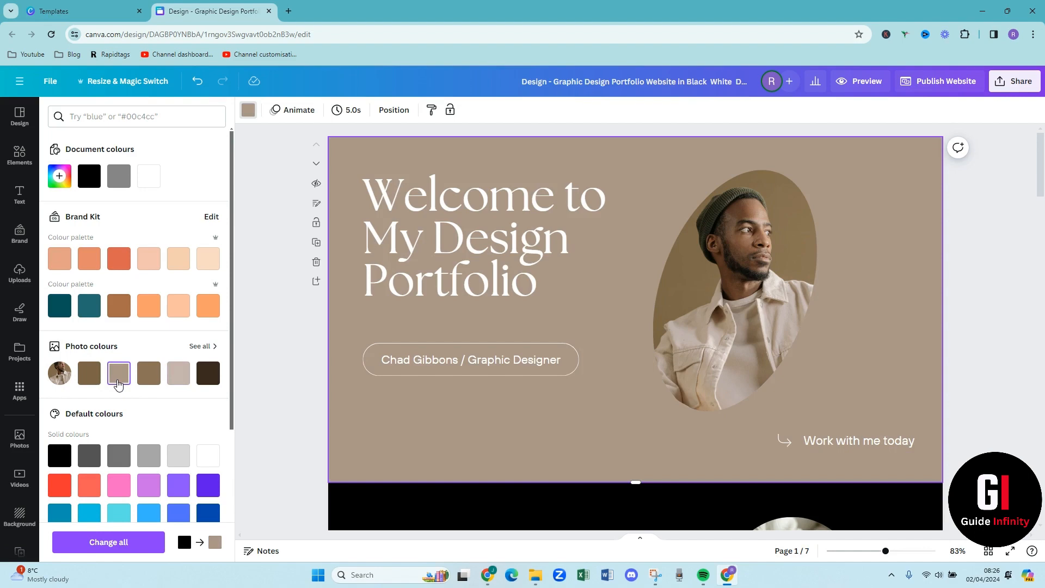
pyautogui.click(19, 118)
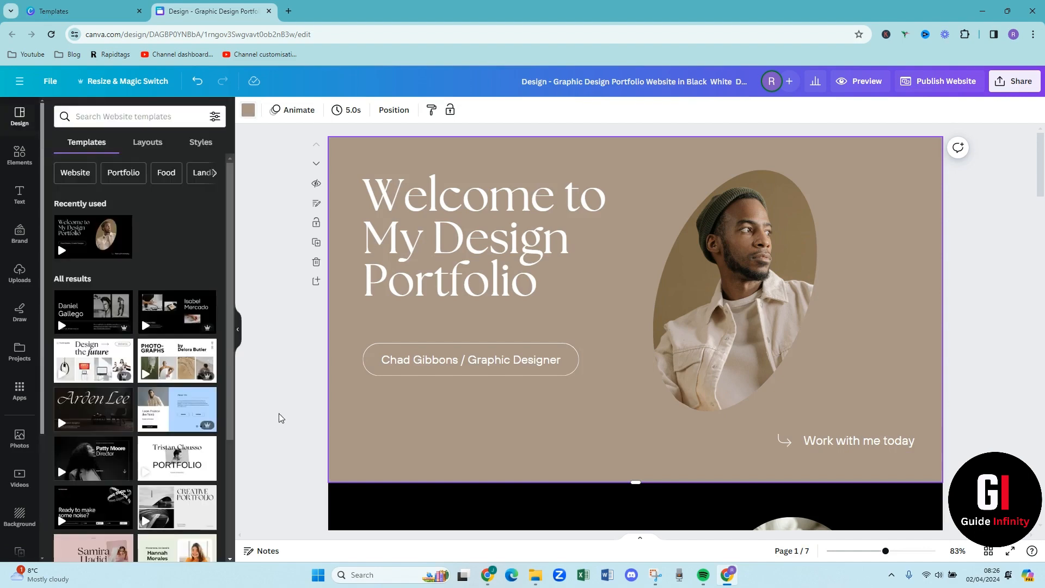
pyautogui.click(733, 289)
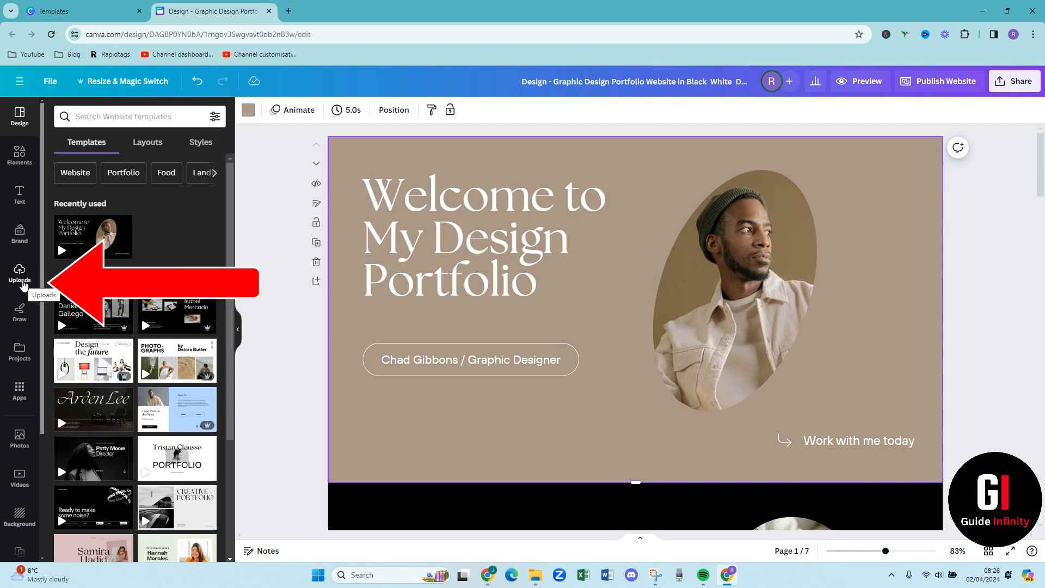
# Drop my uploaded smiling portrait into the oval photo frame on the welcome page
pyautogui.click(19, 273)
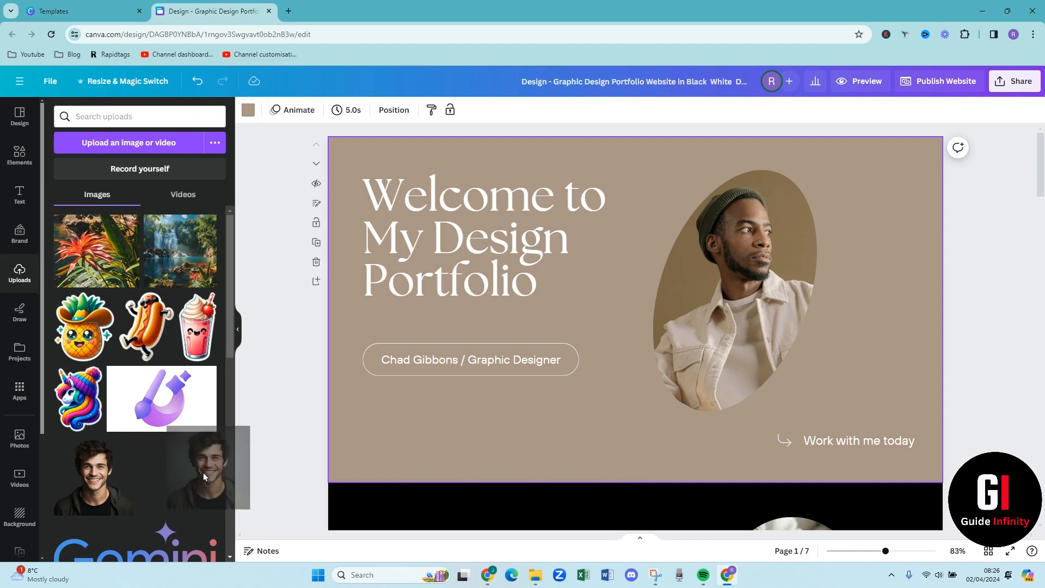
pyautogui.moveTo(200, 467); pyautogui.dragTo(720, 324)
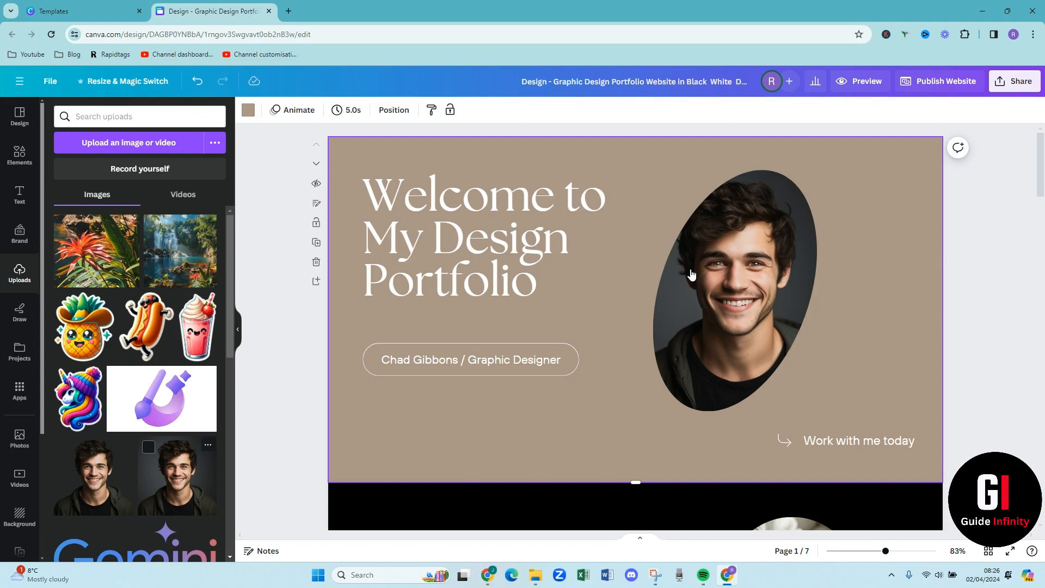
pyautogui.click(470, 359)
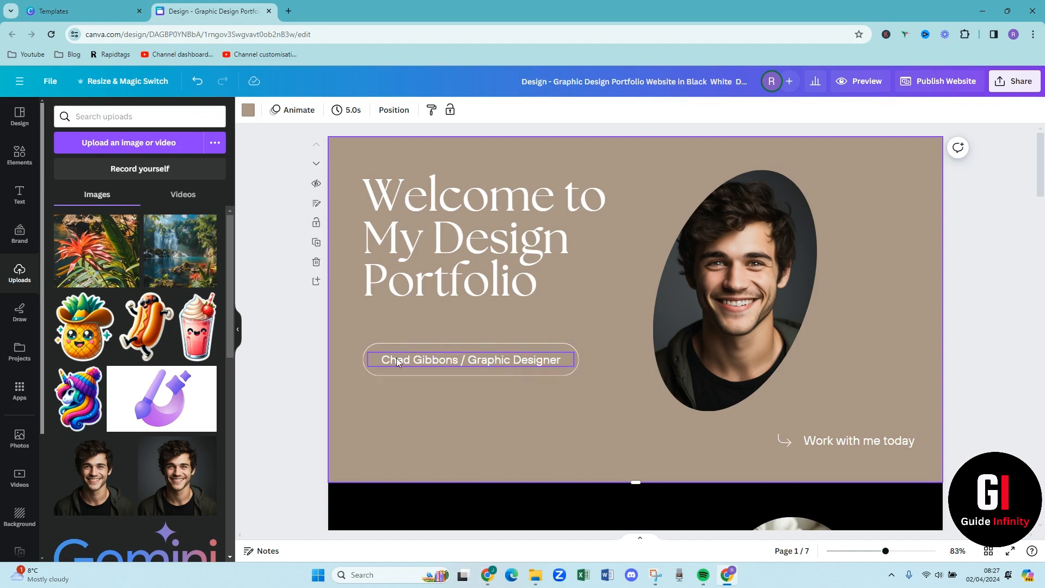
pyautogui.doubleClick(470, 359)
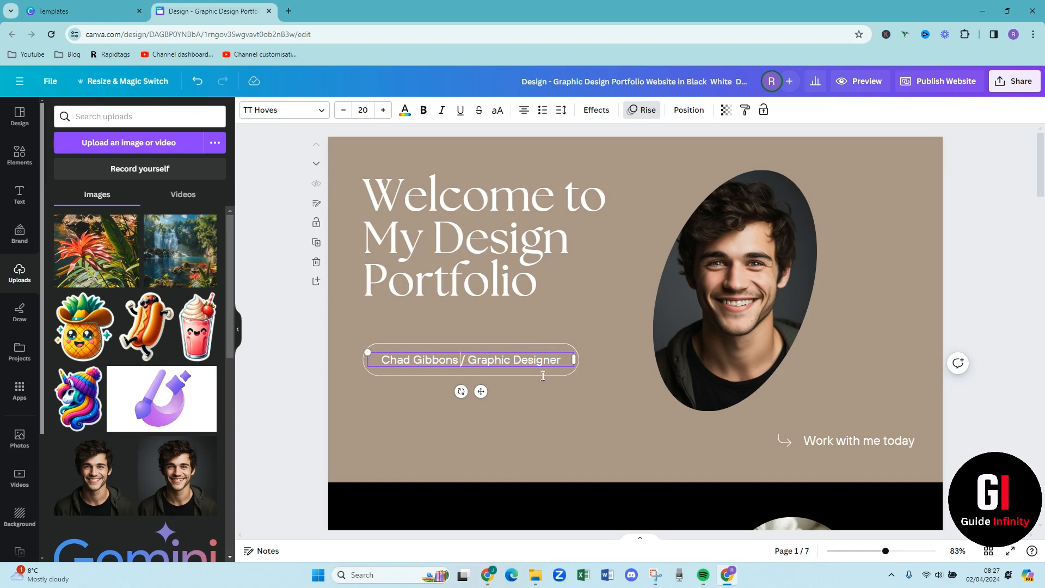
pyautogui.click(733, 280)
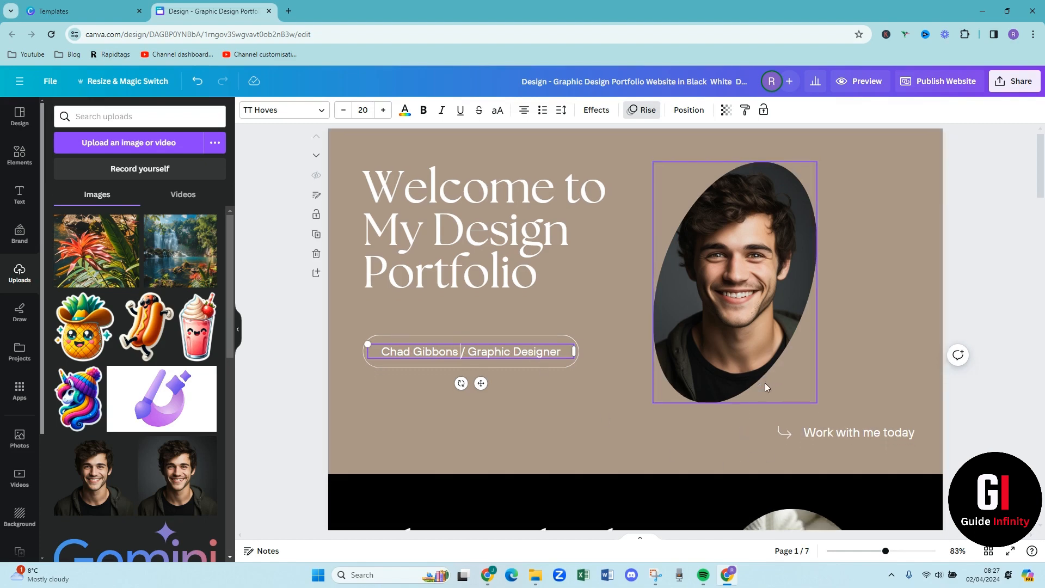
# Apply the welcome page tan to page 2, then lighten it to pale beige #CFBDAF
pyautogui.scroll(-3)
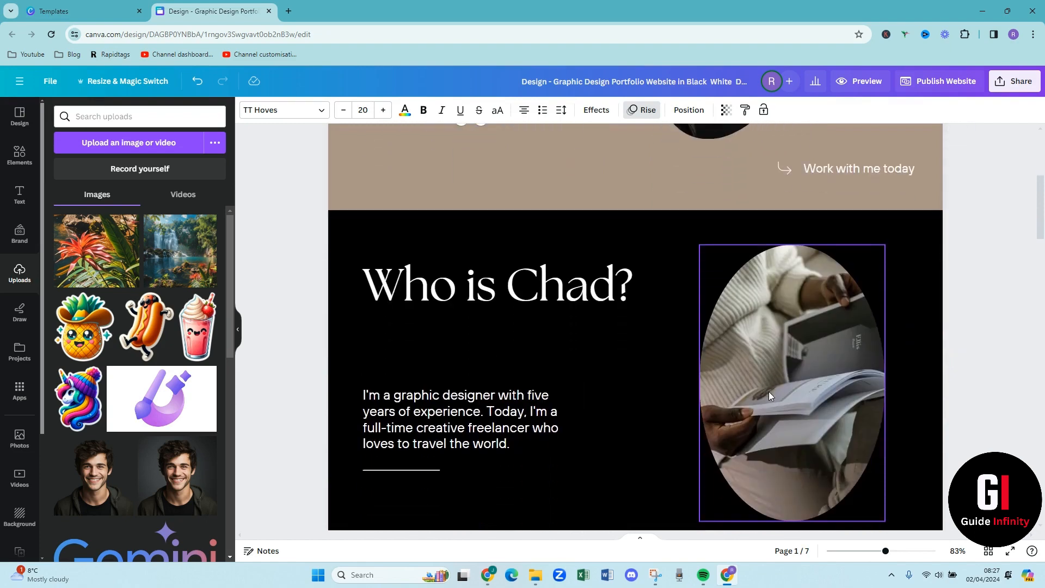
pyautogui.click(496, 284)
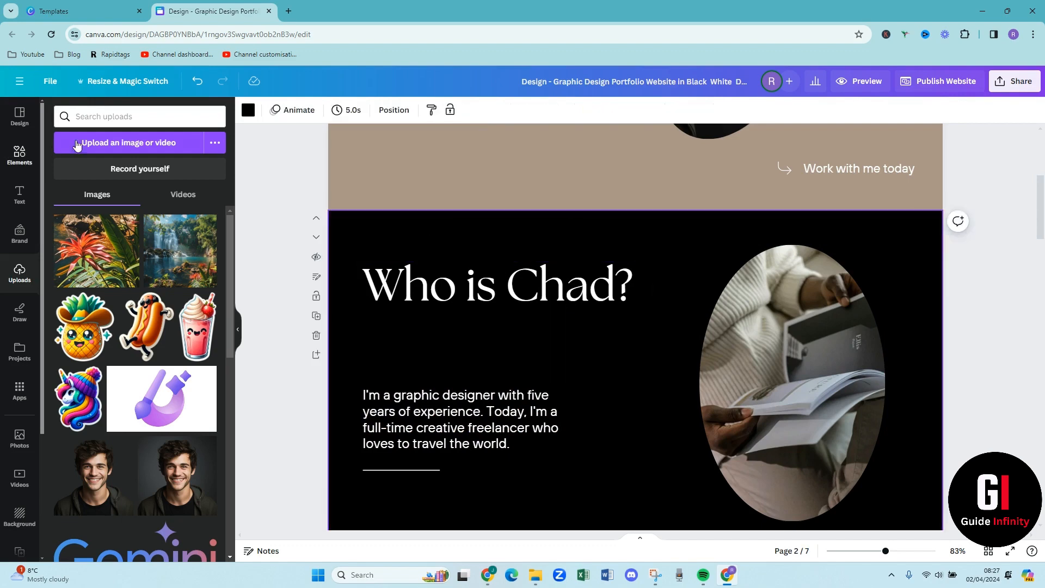
pyautogui.click(247, 110)
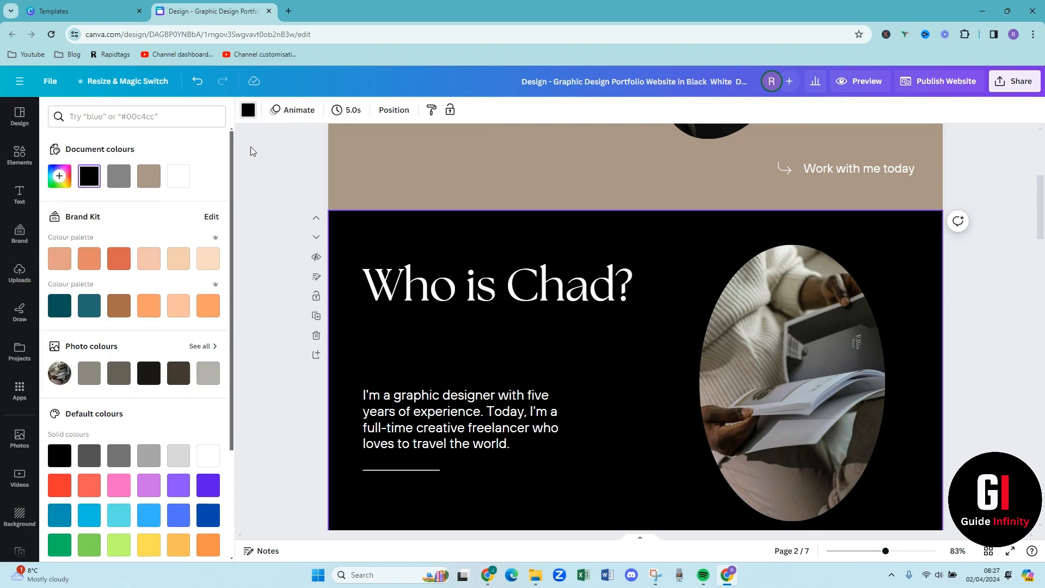
pyautogui.click(149, 177)
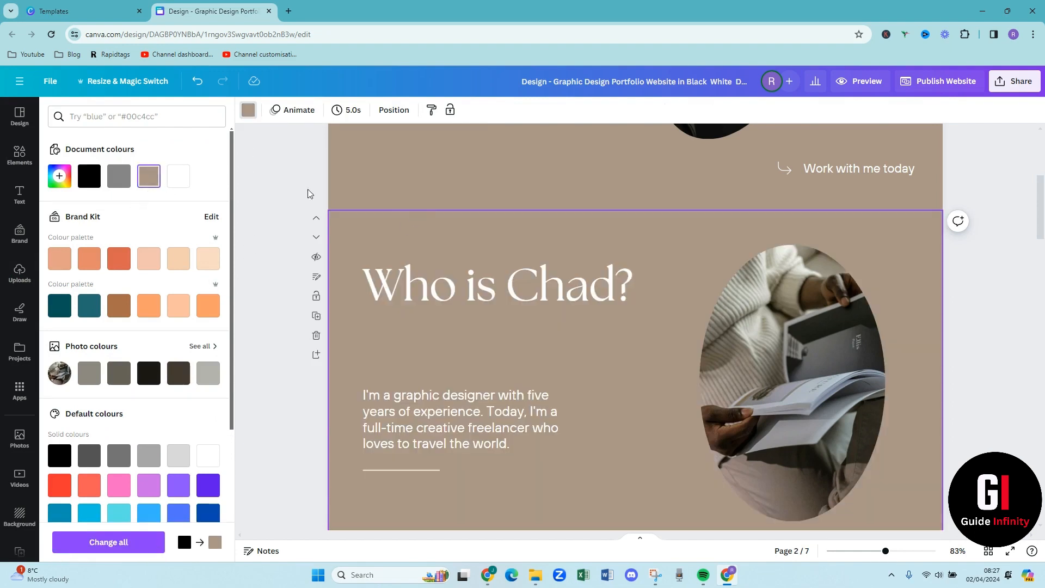
pyautogui.click(58, 176)
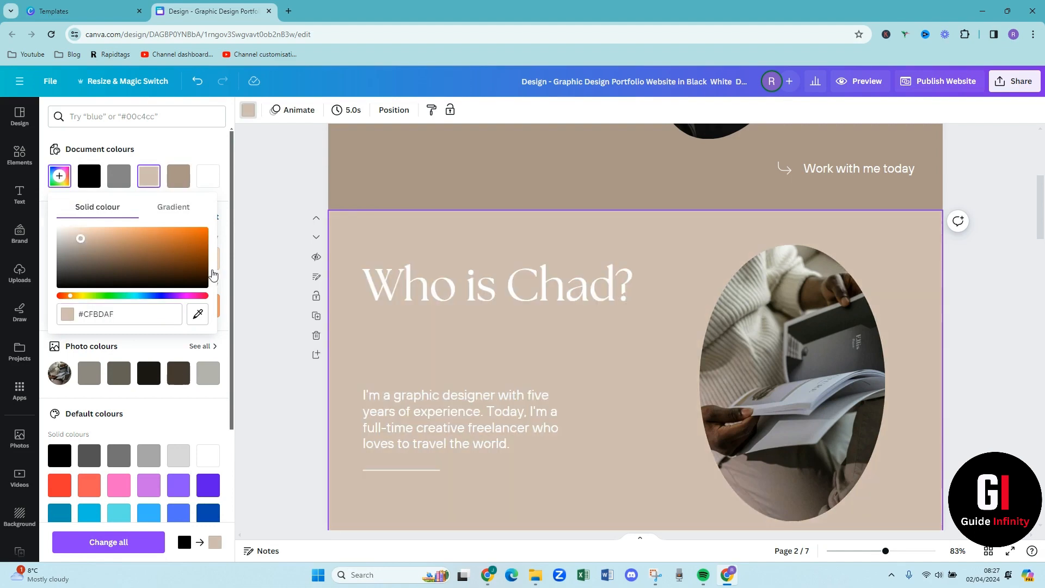
pyautogui.click(20, 272)
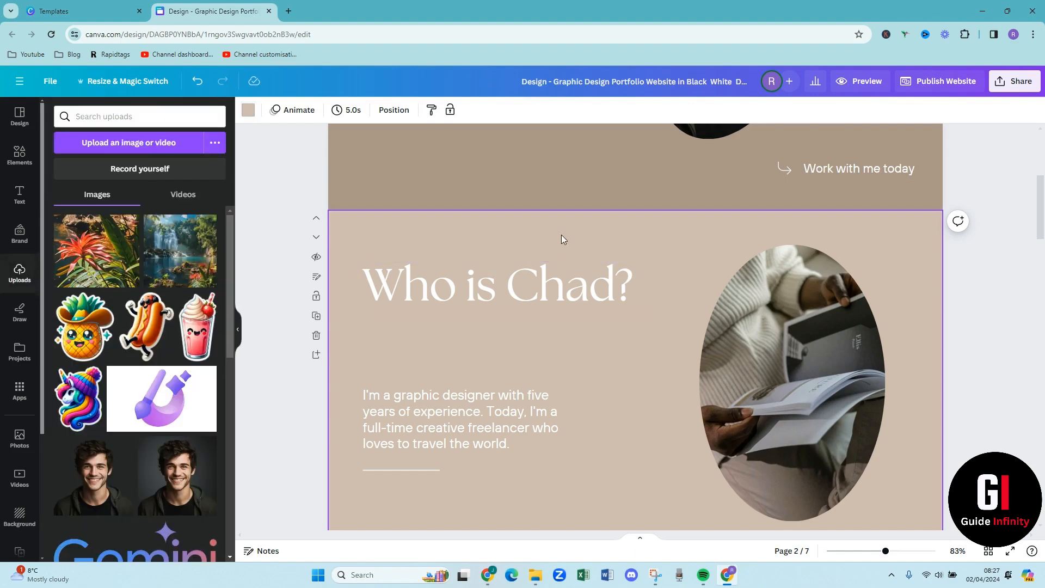
# Cycle the bio paragraph's alignment past centred to justified
pyautogui.scroll(-3)
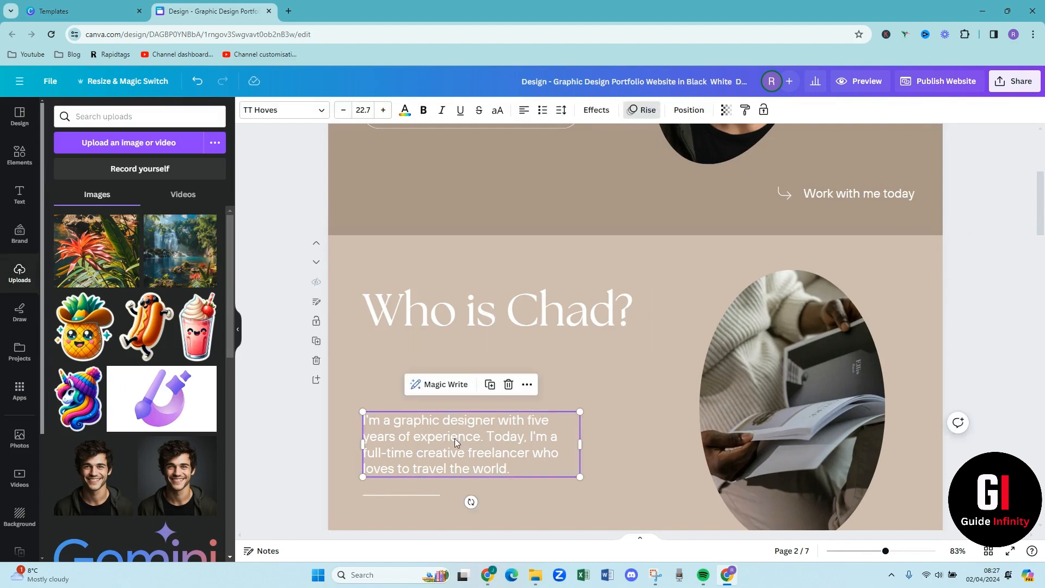
pyautogui.click(523, 110)
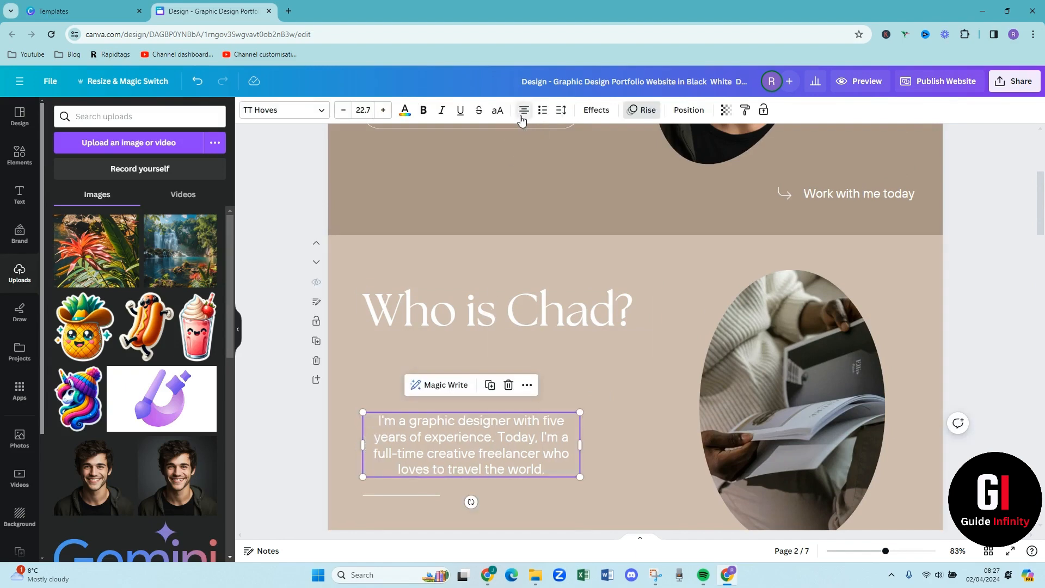
pyautogui.click(524, 110)
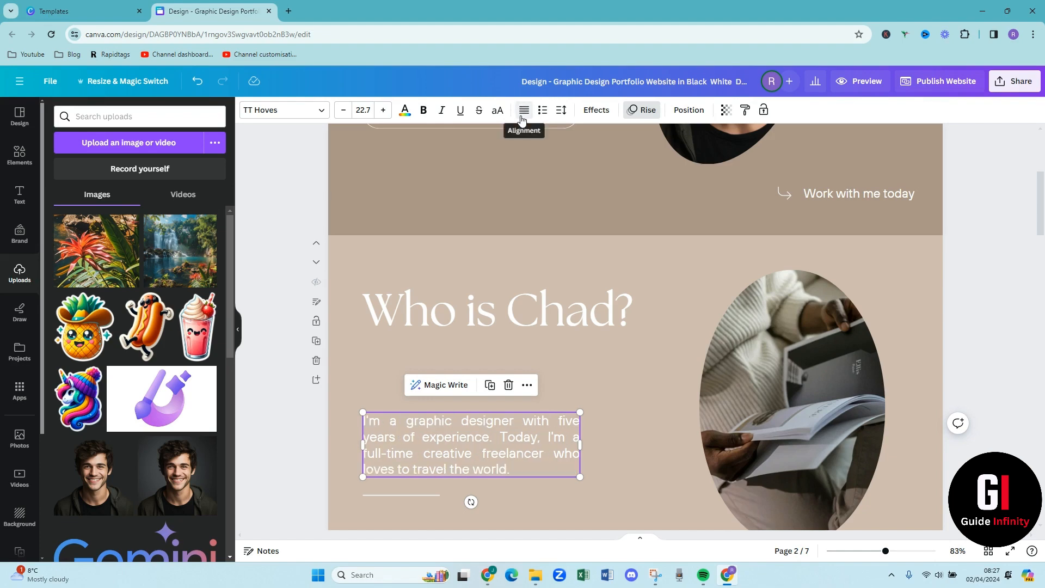
pyautogui.click(496, 308)
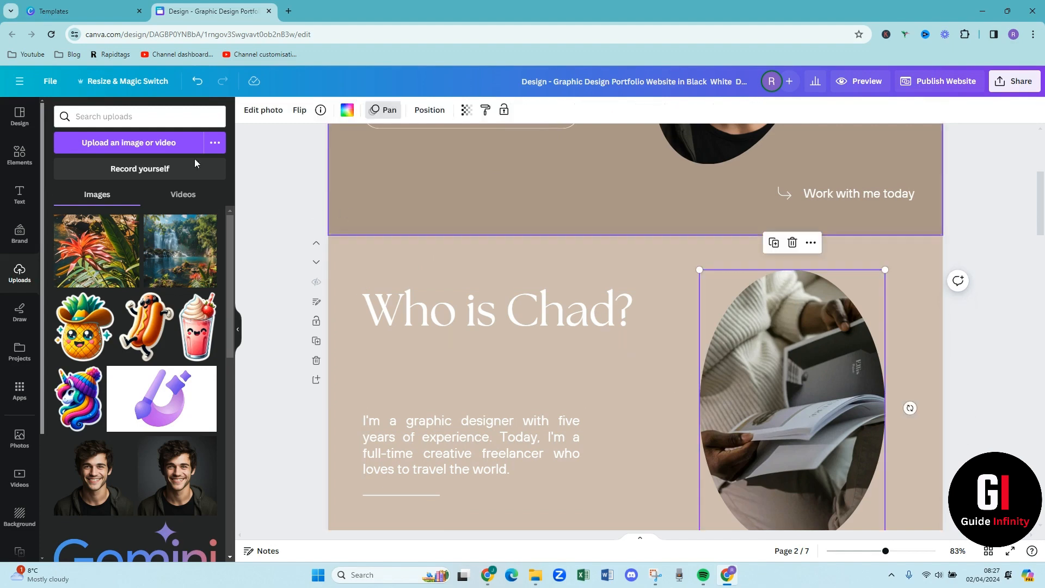
# Start an upload from the computer and pick the beach photos in Downloads
pyautogui.click(128, 143)
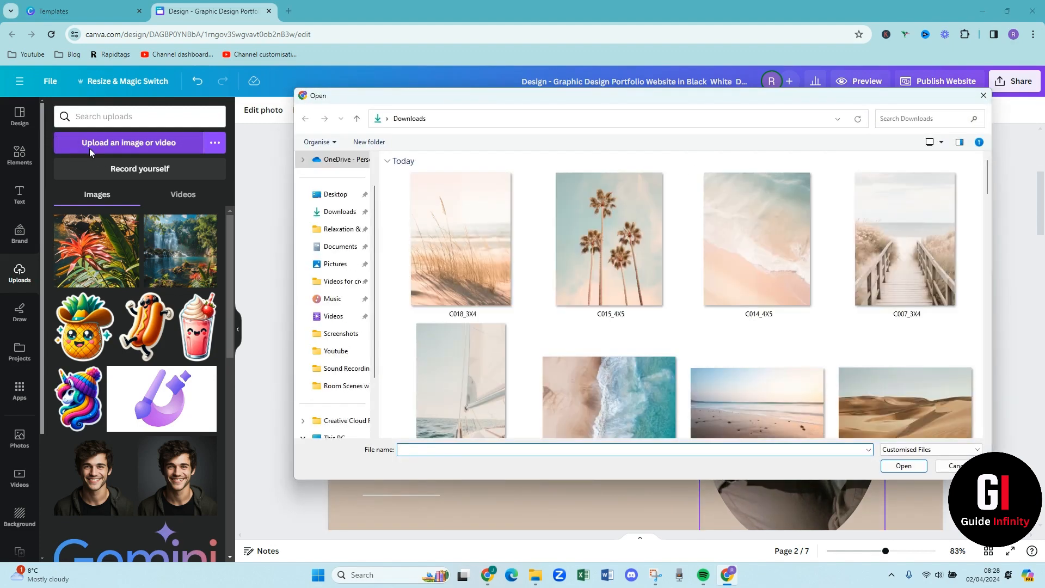
pyautogui.click(904, 239)
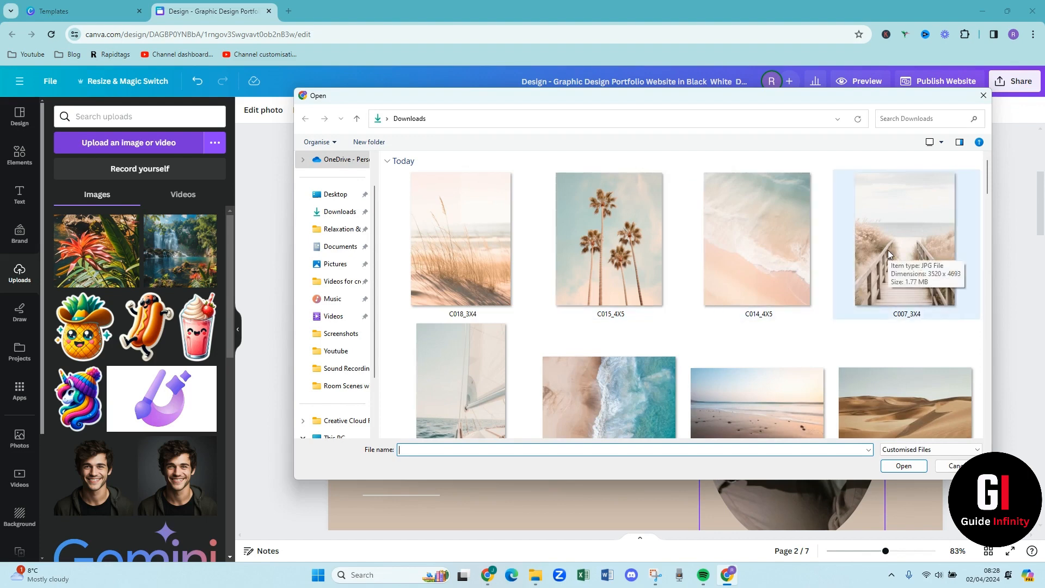
pyautogui.moveTo(459, 384)
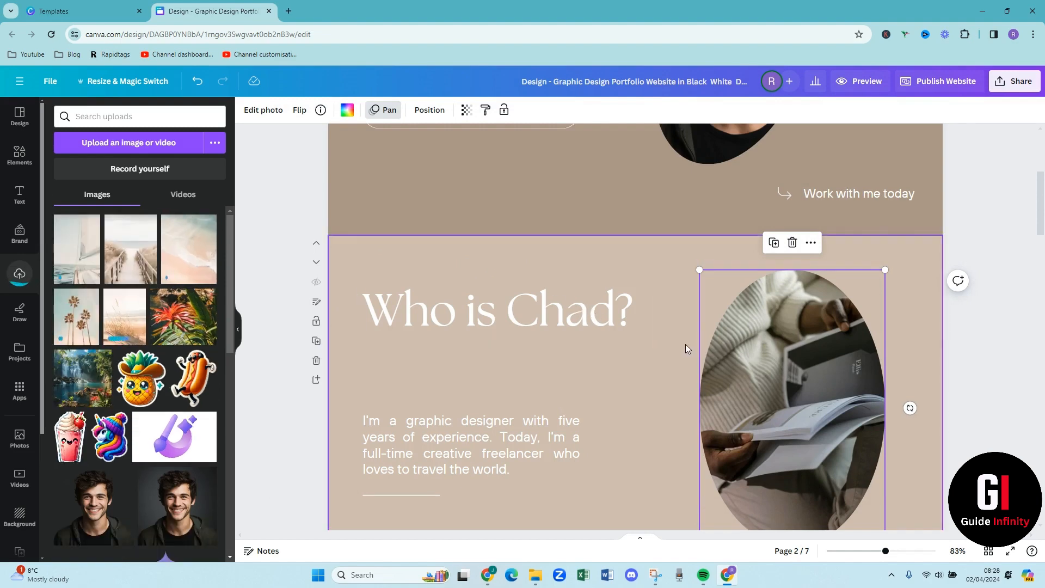
# Scroll to the My Art page and fill its three frames with uploaded beach photos
pyautogui.scroll(-3)
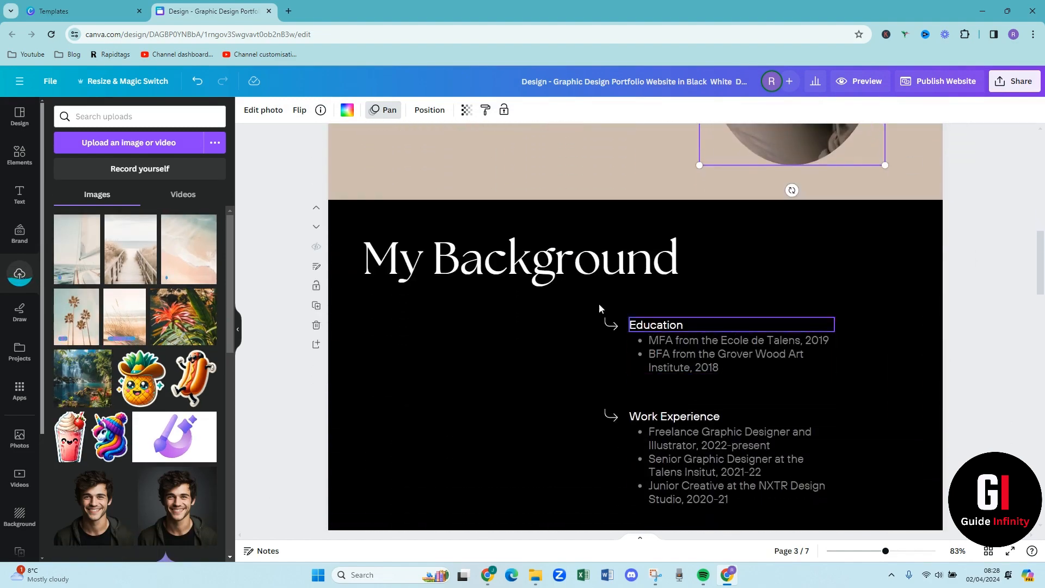
pyautogui.scroll(-3)
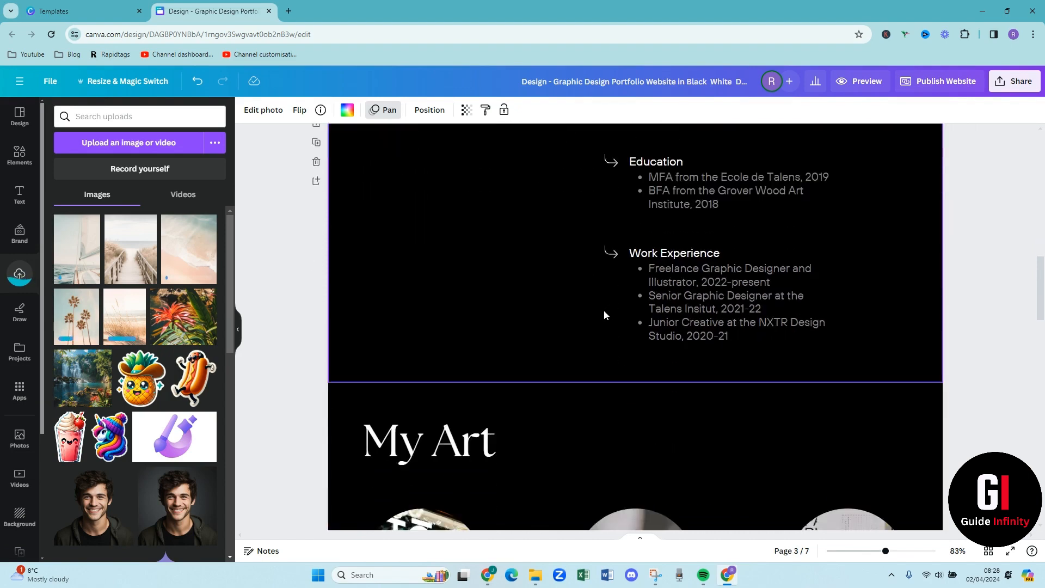
pyautogui.scroll(-3)
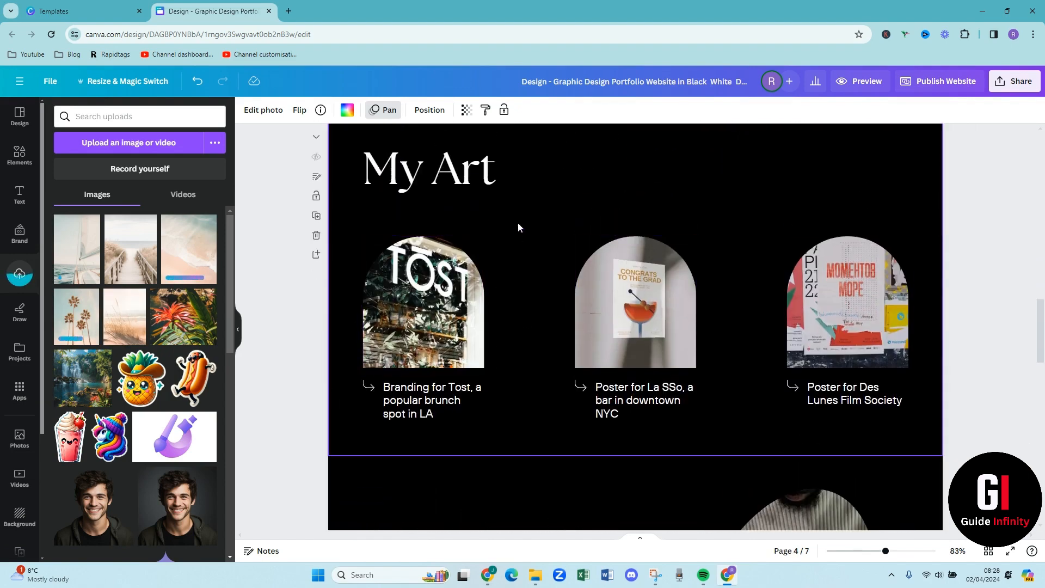
pyautogui.click(846, 317)
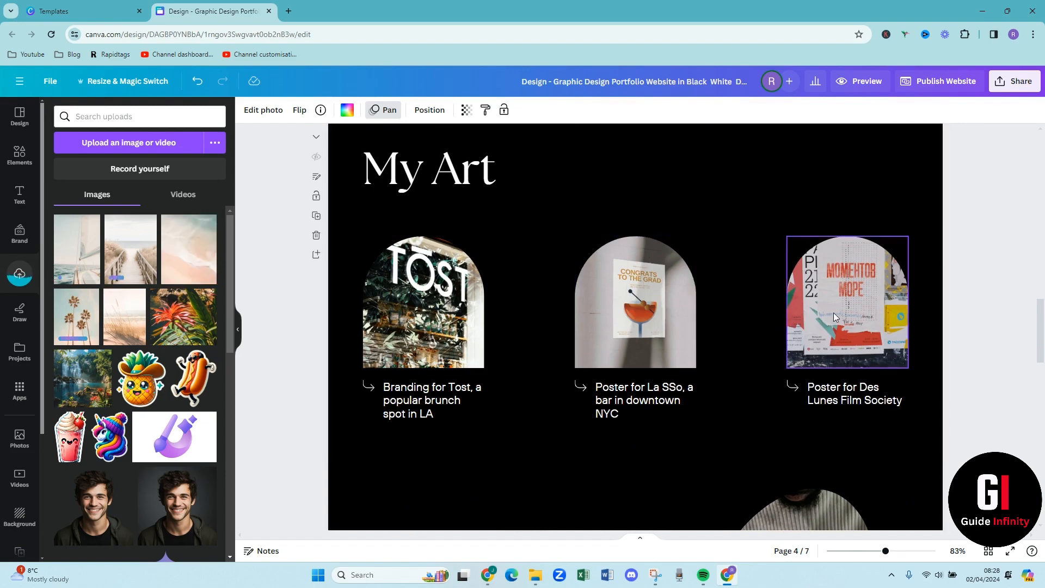
pyautogui.scroll(-3)
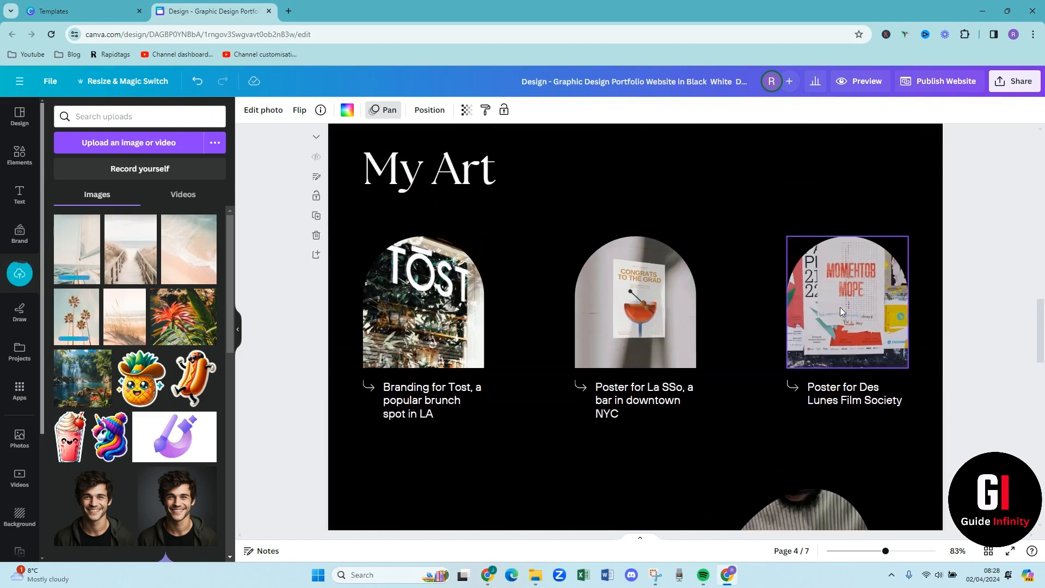
pyautogui.click(456, 201)
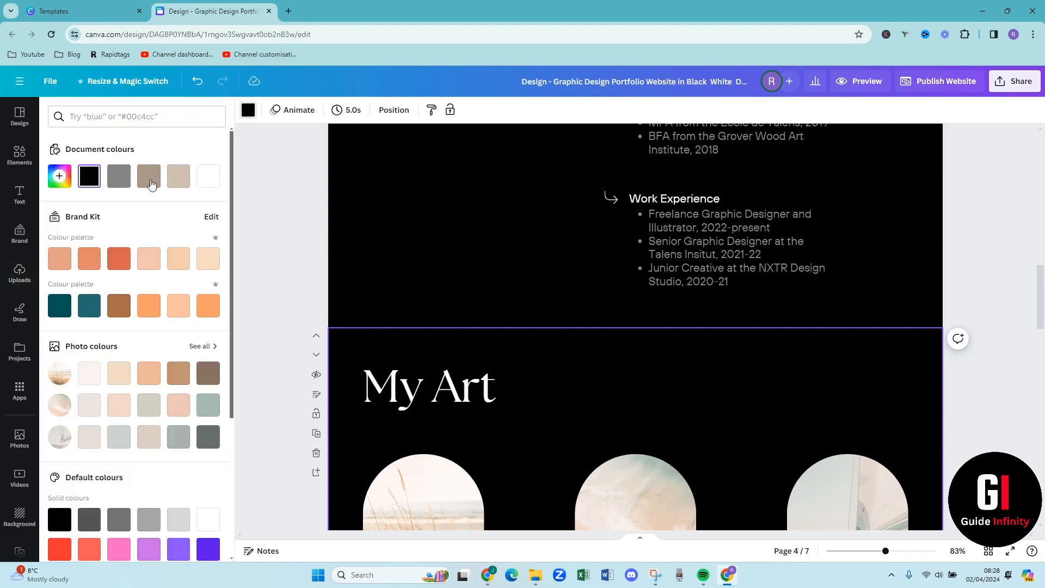
# Try a pale pink photo colour, then settle on tan for the My Art page background
pyautogui.click(88, 372)
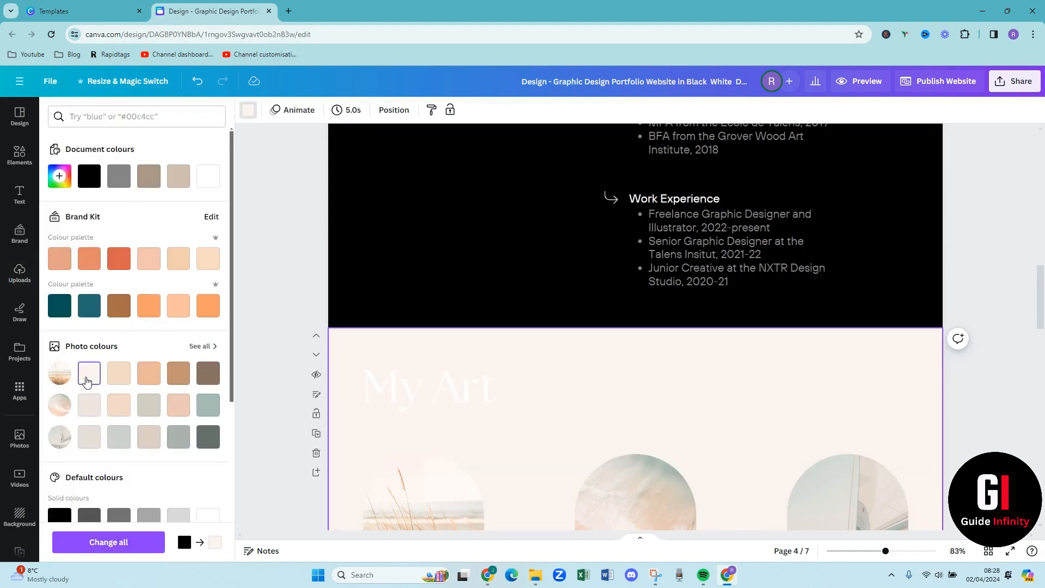
pyautogui.scroll(-3)
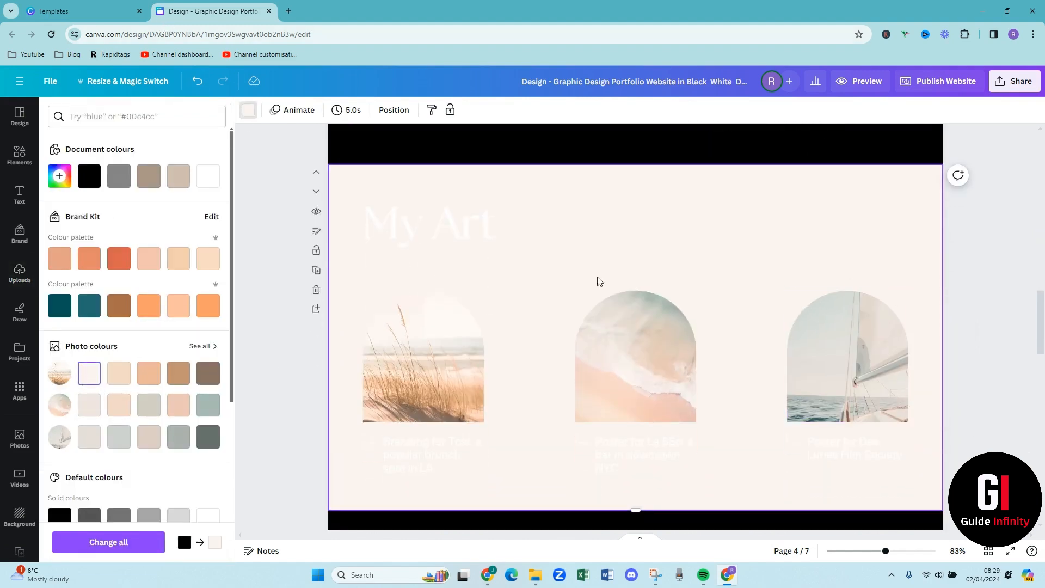
pyautogui.click(117, 372)
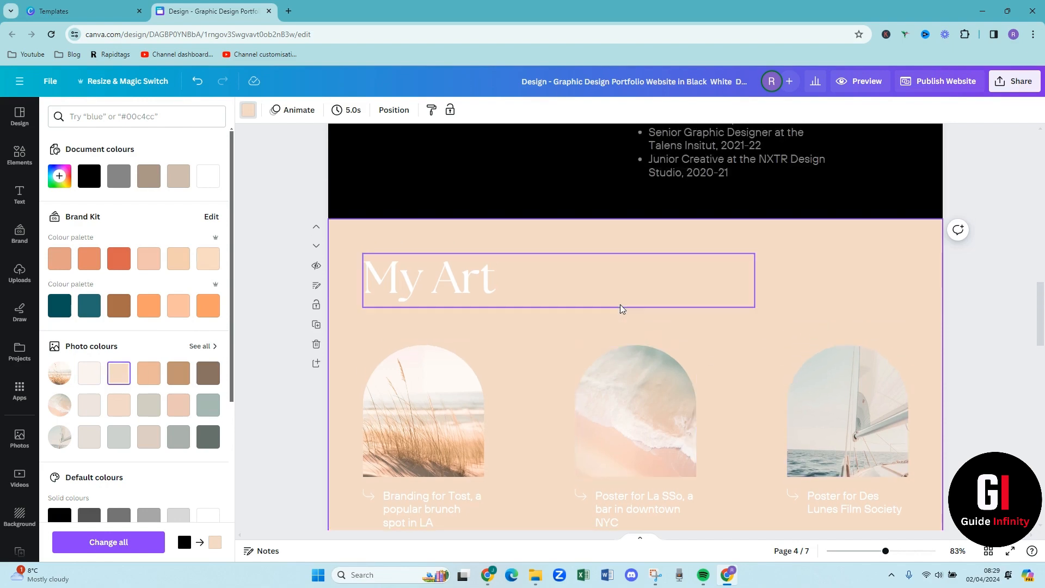
pyautogui.scroll(-3)
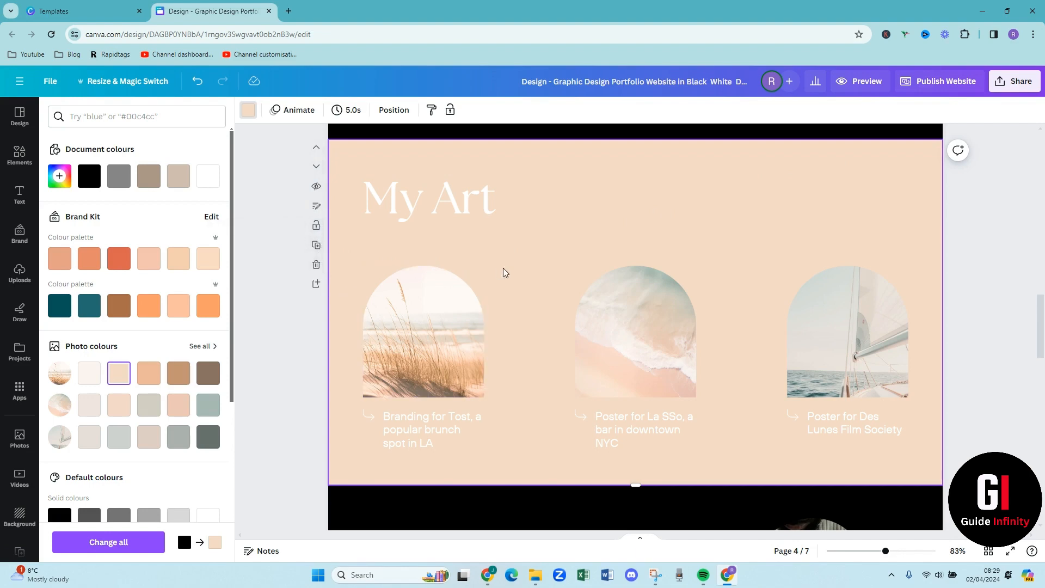
pyautogui.moveTo(542, 265)
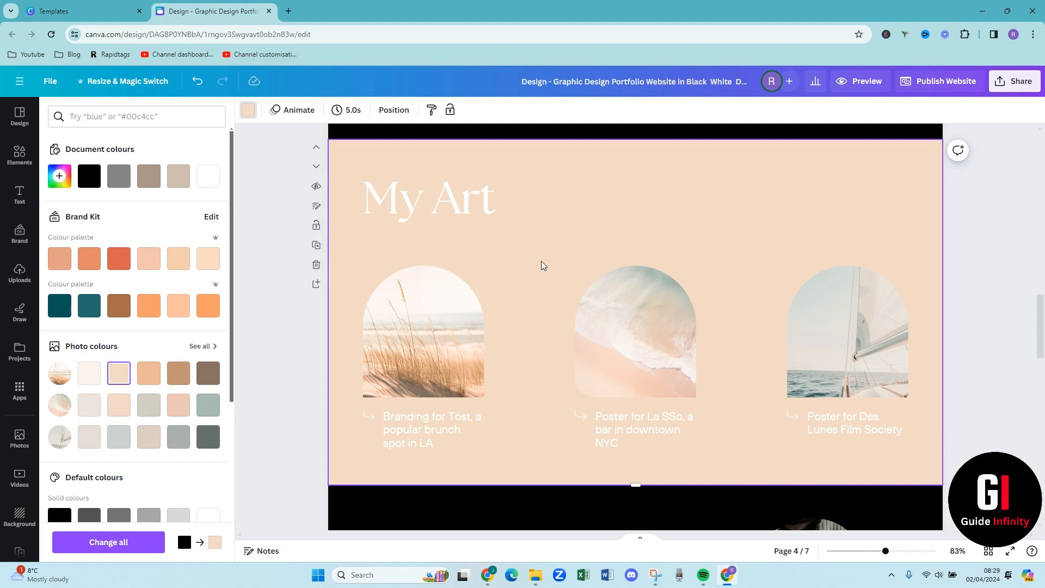
pyautogui.moveTo(311, 287)
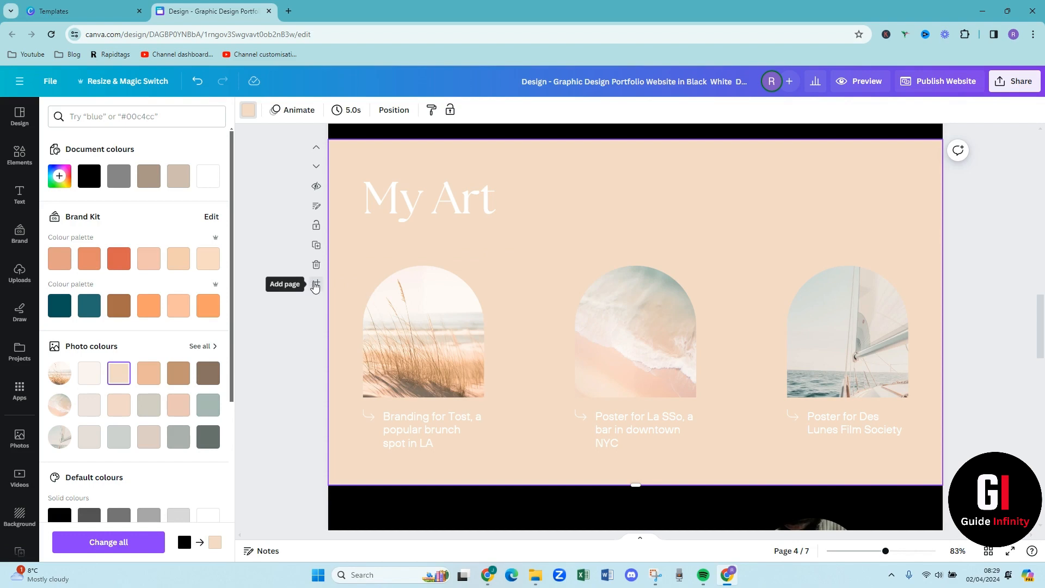
pyautogui.moveTo(315, 244)
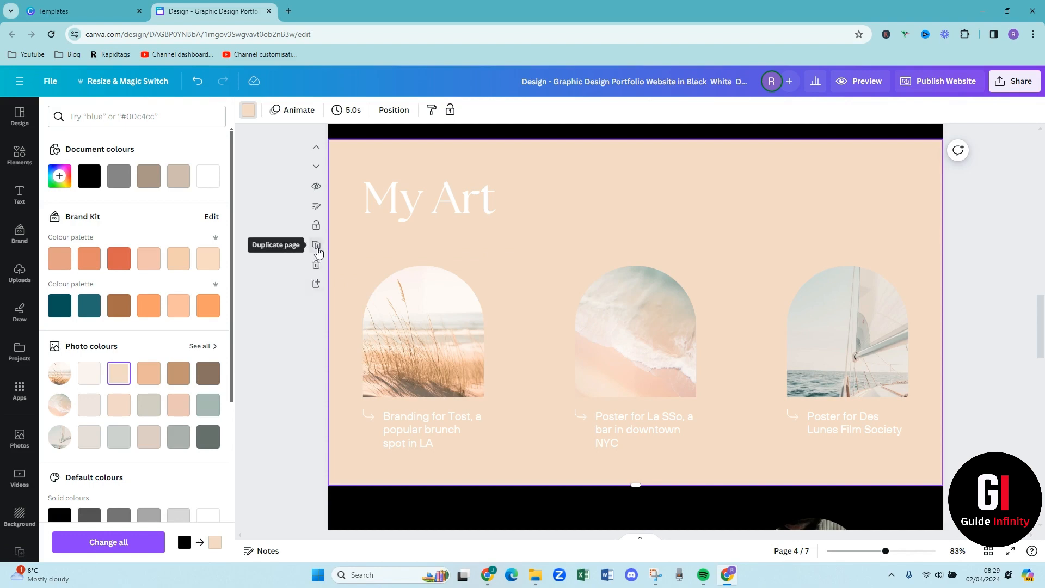
# Duplicate the tan My Art page, bringing the portfolio to eight pages, and review the copy
pyautogui.click(317, 245)
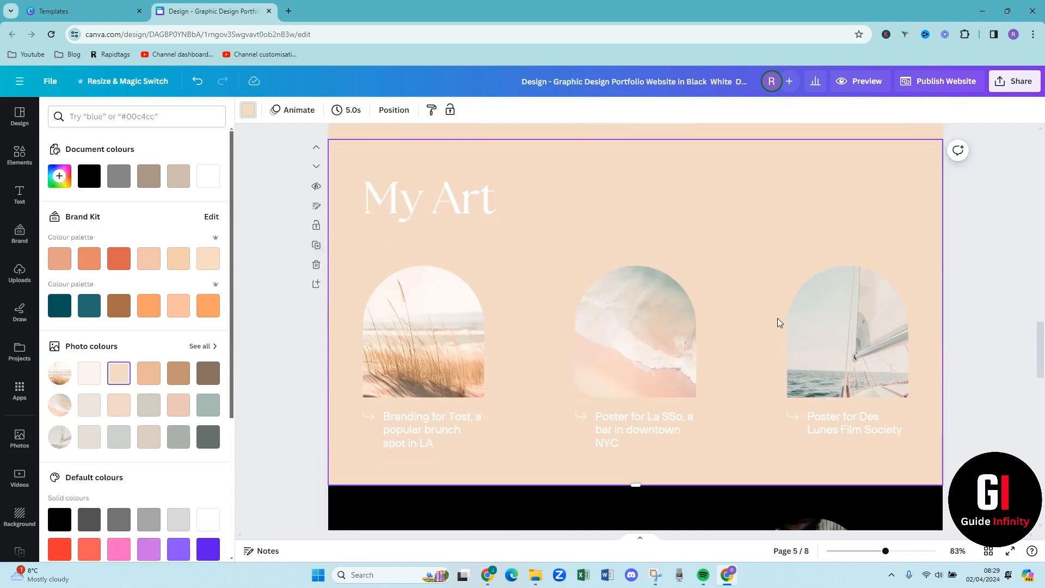
pyautogui.click(423, 331)
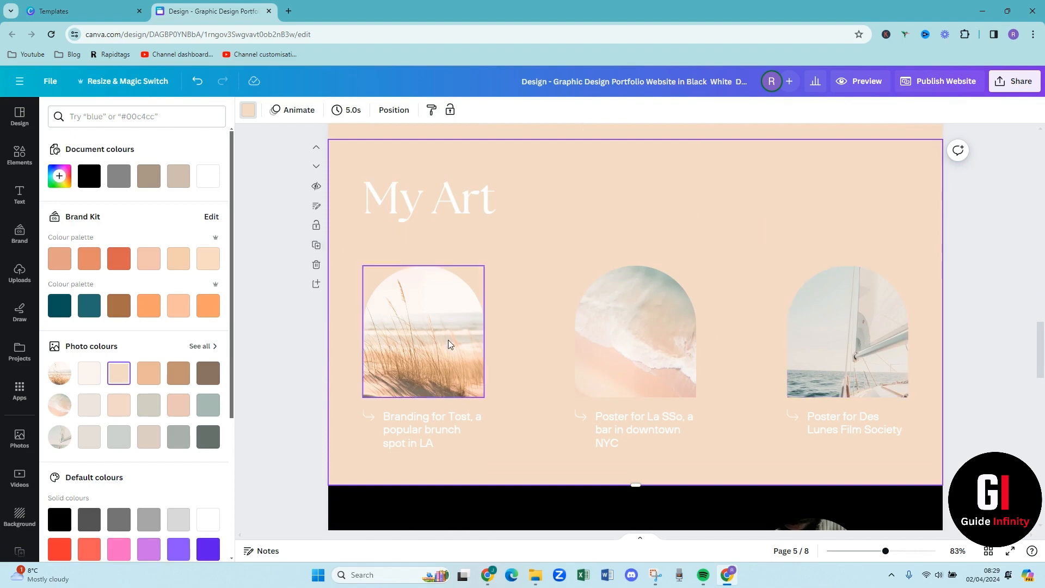
pyautogui.click(846, 331)
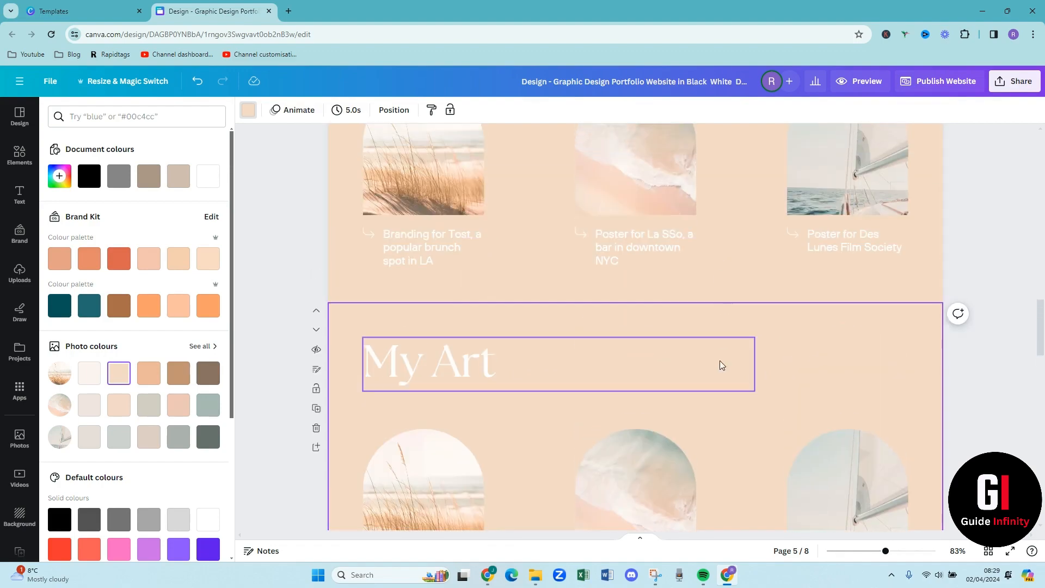
pyautogui.scroll(-3)
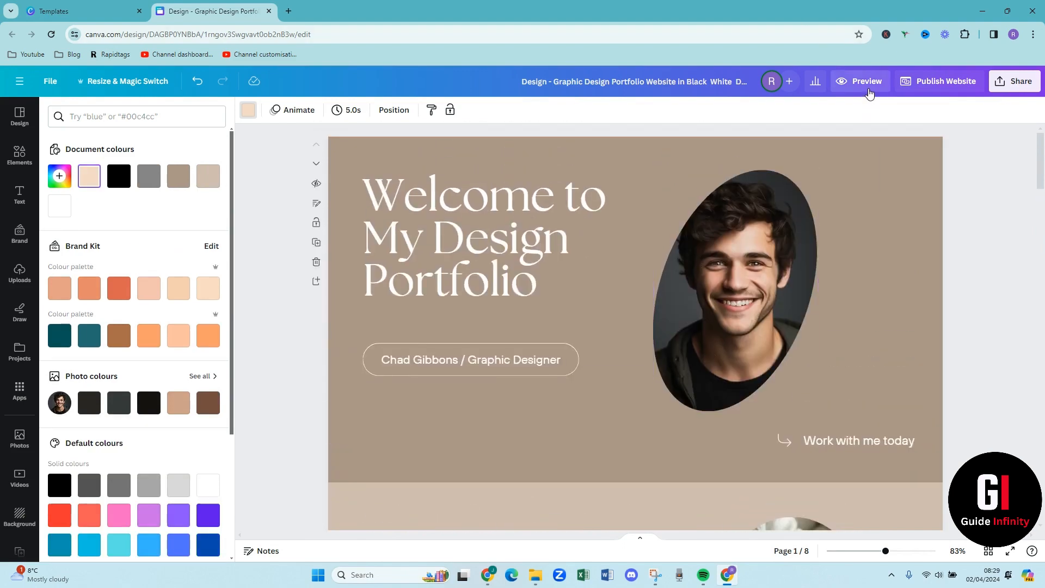
# Preview the website on desktop, scrolling through the welcome, about and My Art sections
pyautogui.click(866, 81)
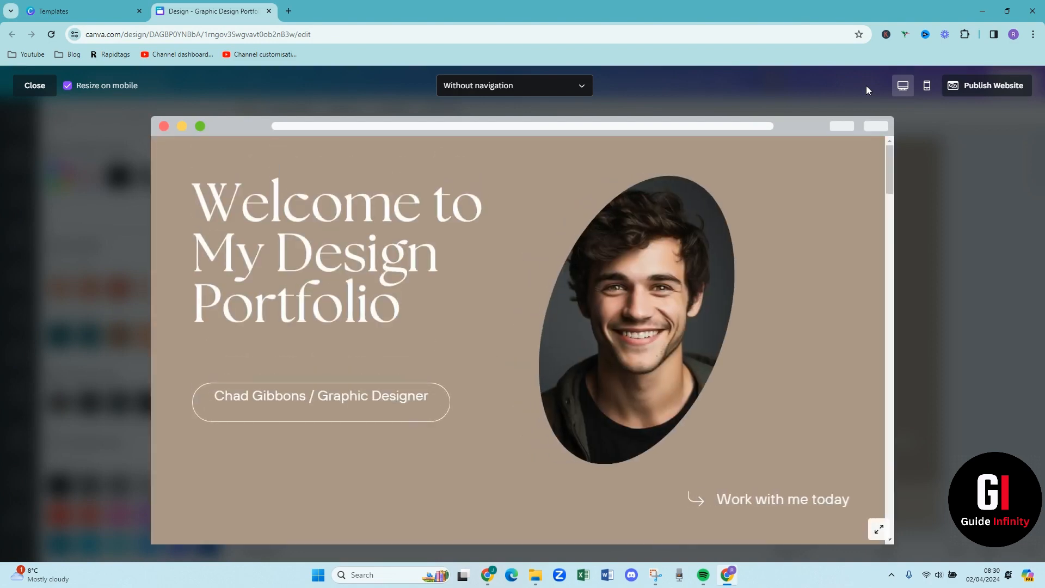
pyautogui.moveTo(901, 85)
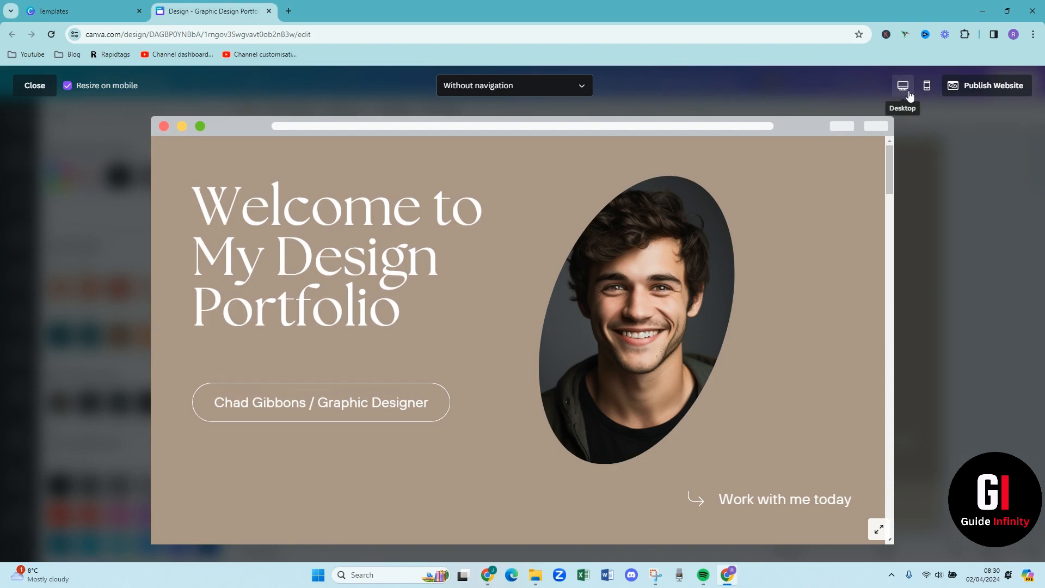
pyautogui.moveTo(883, 114)
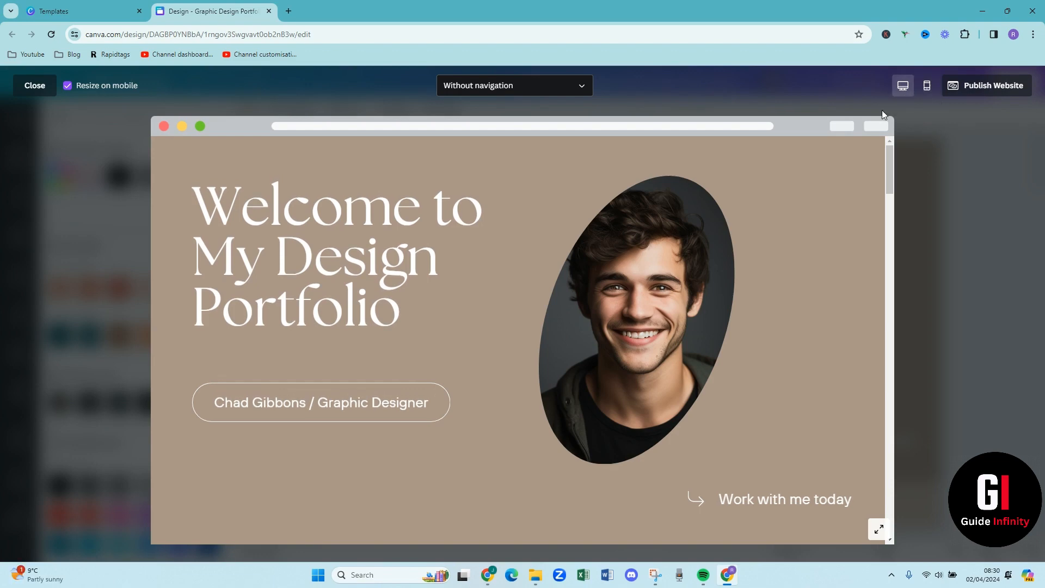
pyautogui.scroll(-3)
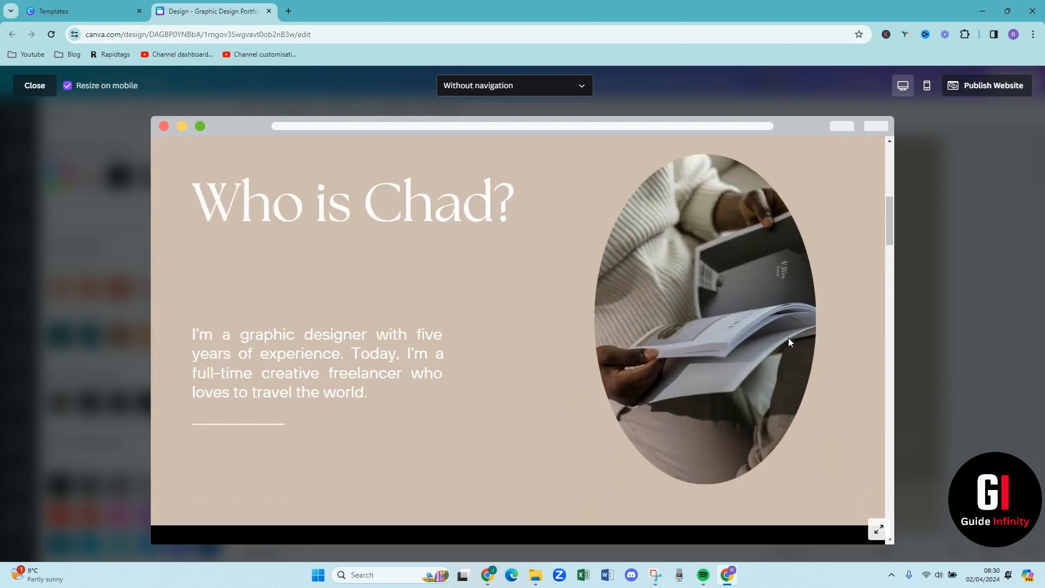
pyautogui.scroll(-3)
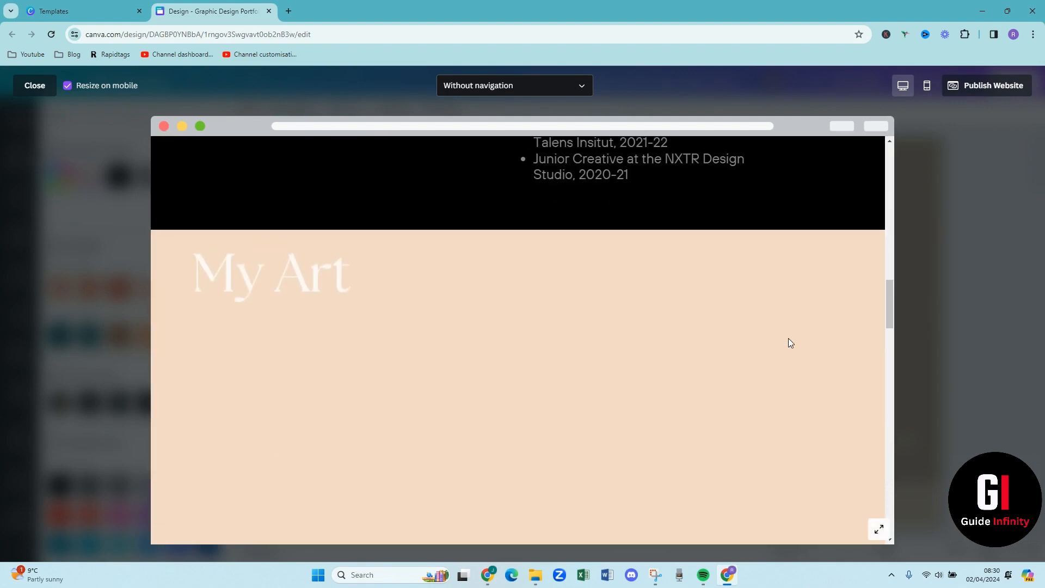
pyautogui.scroll(-3)
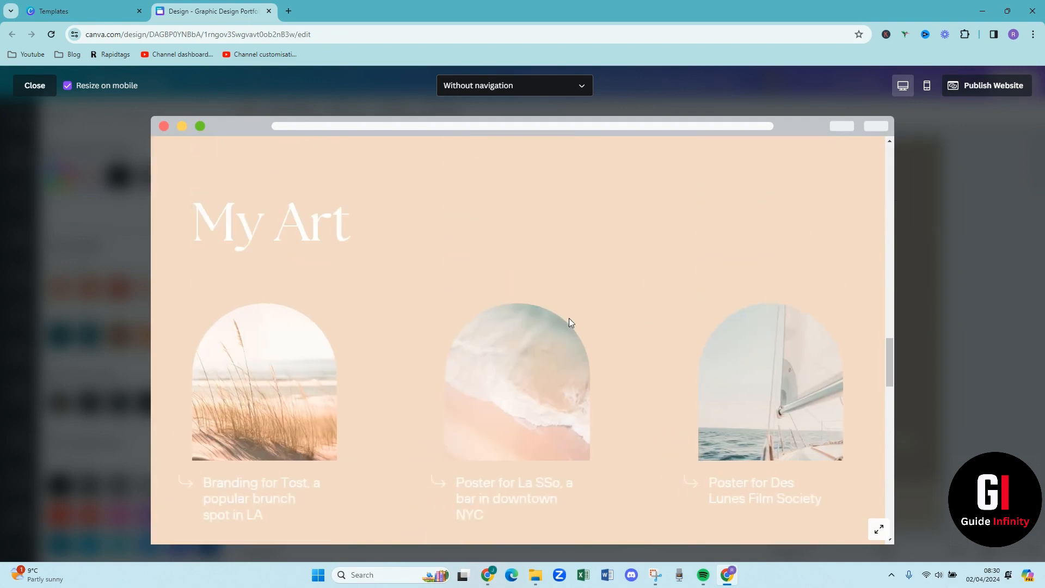
pyautogui.scroll(-3)
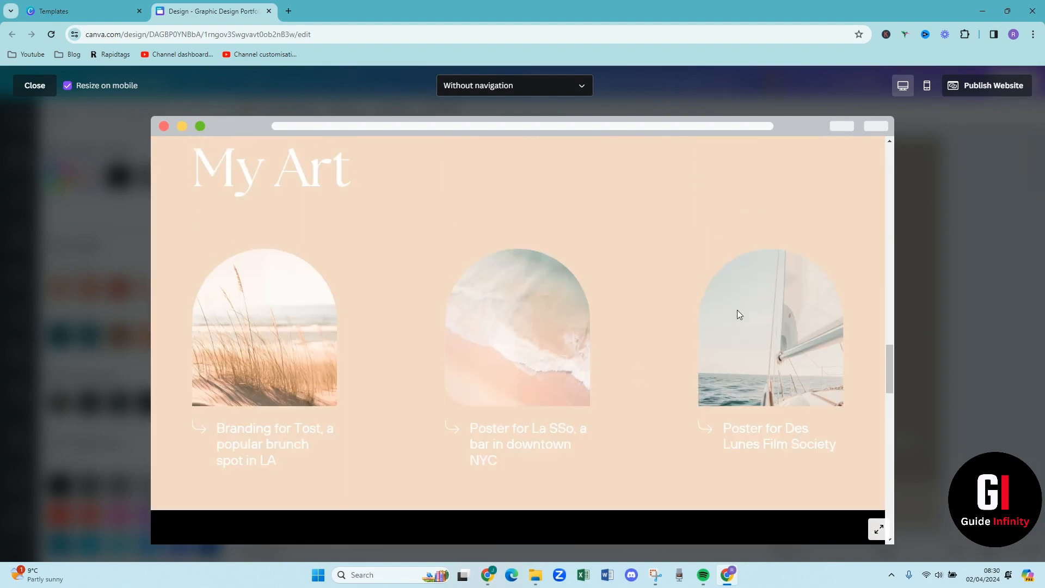
pyautogui.moveTo(926, 85)
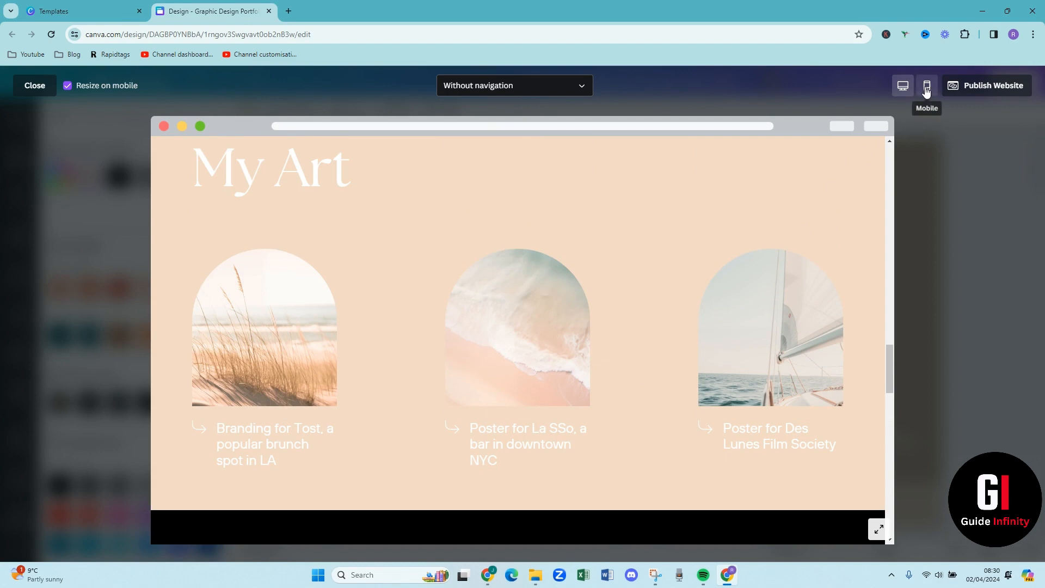
# Review the site in the mobile preview, then bring up the Publish Website panel
pyautogui.click(925, 85)
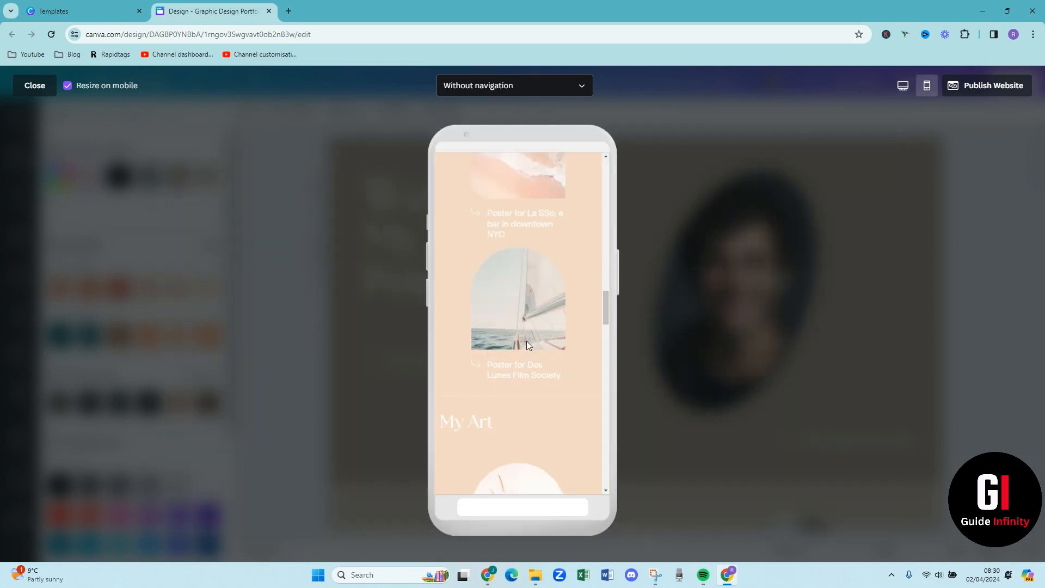
pyautogui.scroll(3)
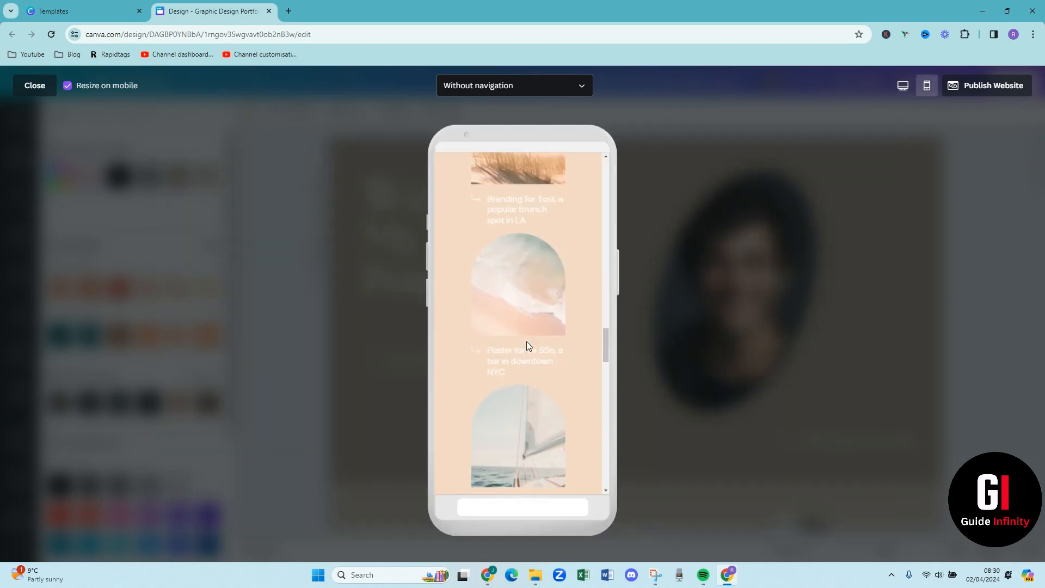
pyautogui.scroll(-3)
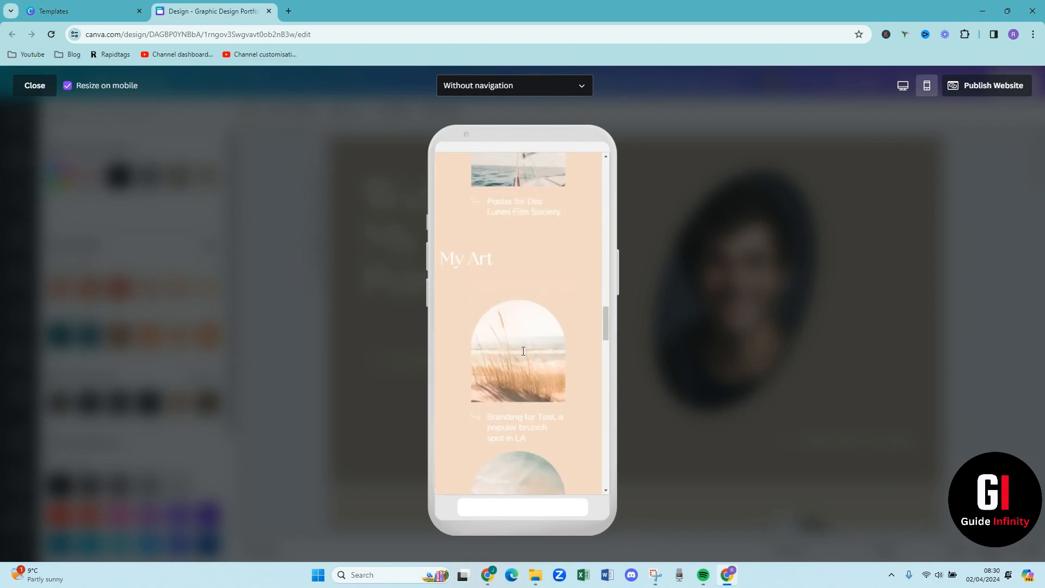
pyautogui.scroll(-3)
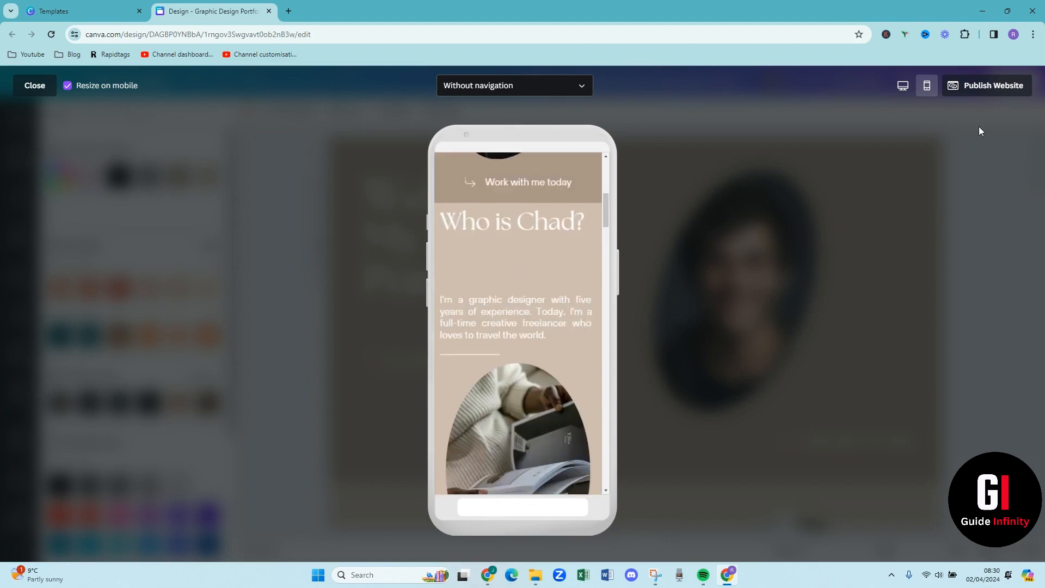
pyautogui.click(34, 85)
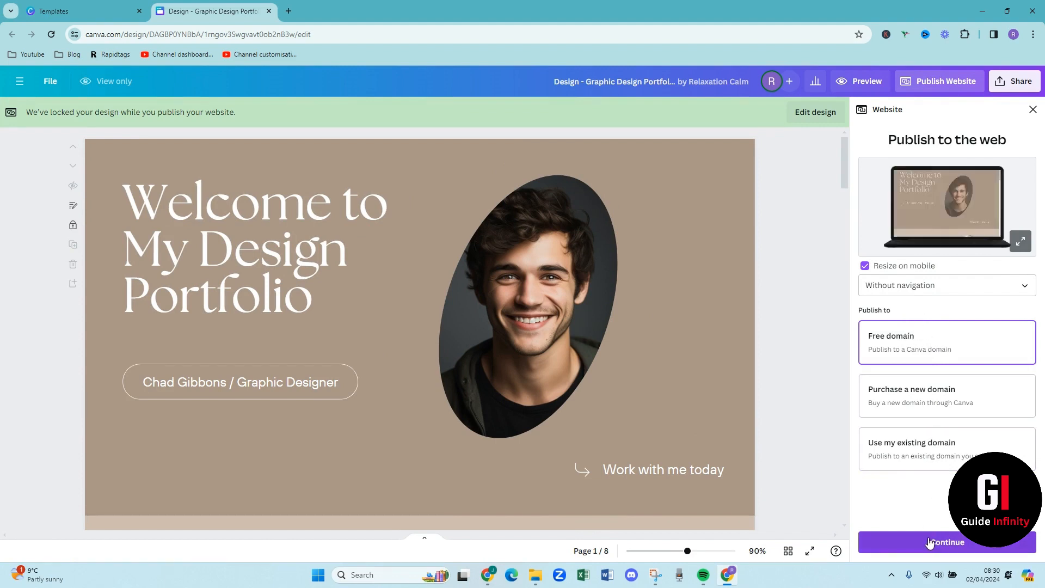
# Continue with a free domain, attempt to proceed without a subdomain, then close publishing to resume editing
pyautogui.click(945, 542)
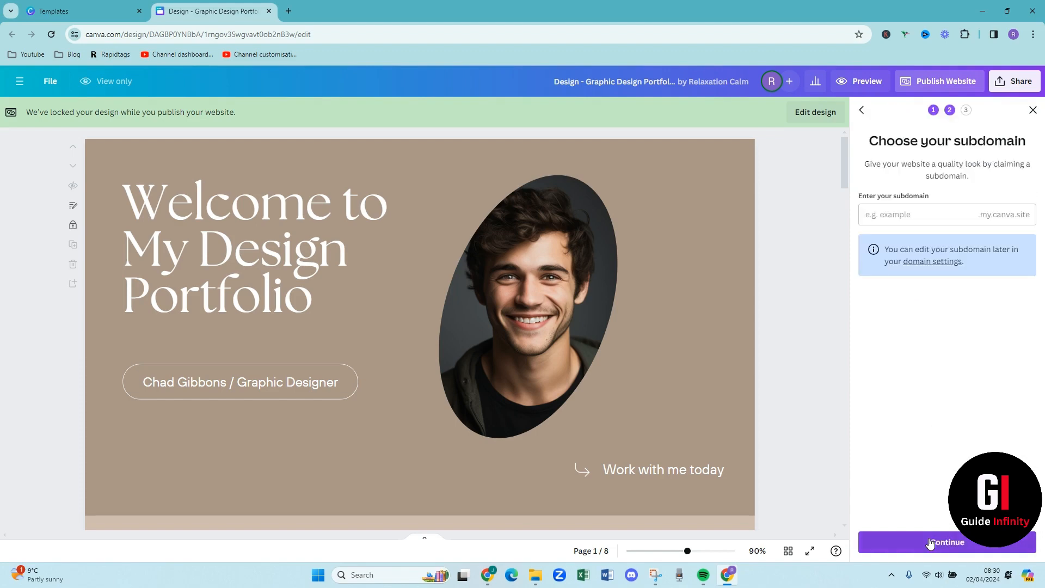
pyautogui.moveTo(942, 490)
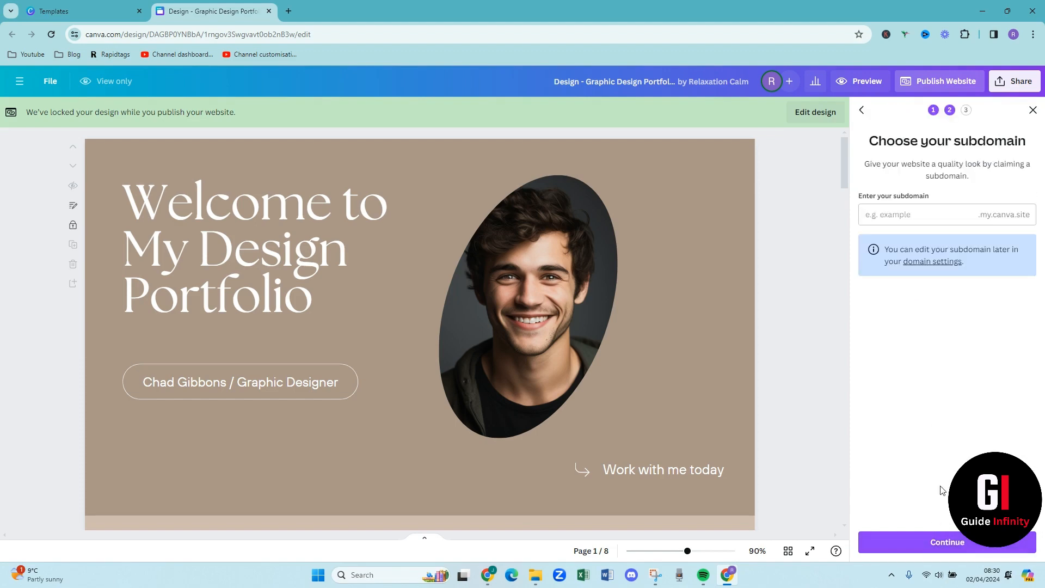
pyautogui.moveTo(933, 538)
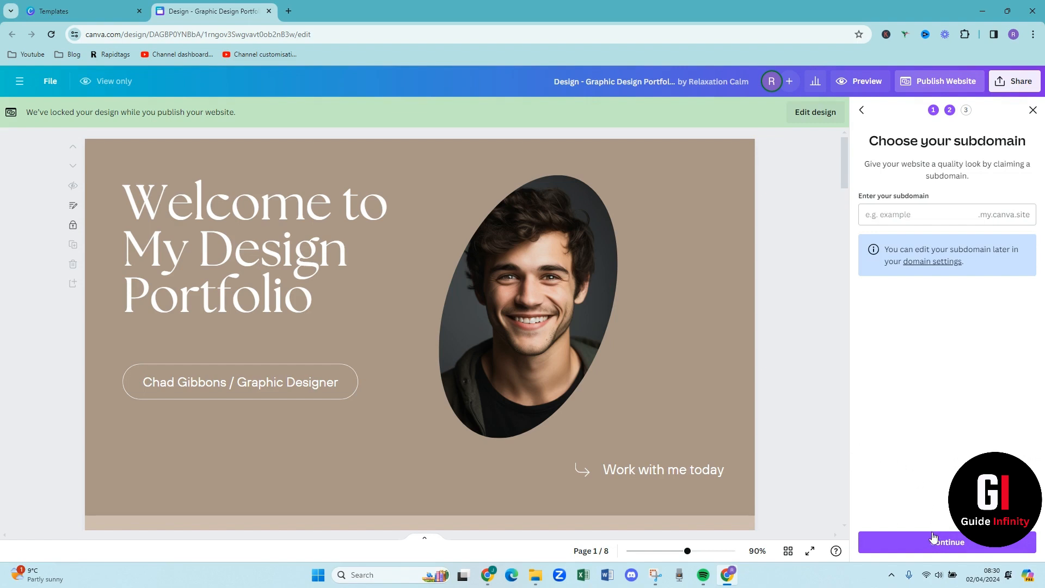
pyautogui.click(945, 541)
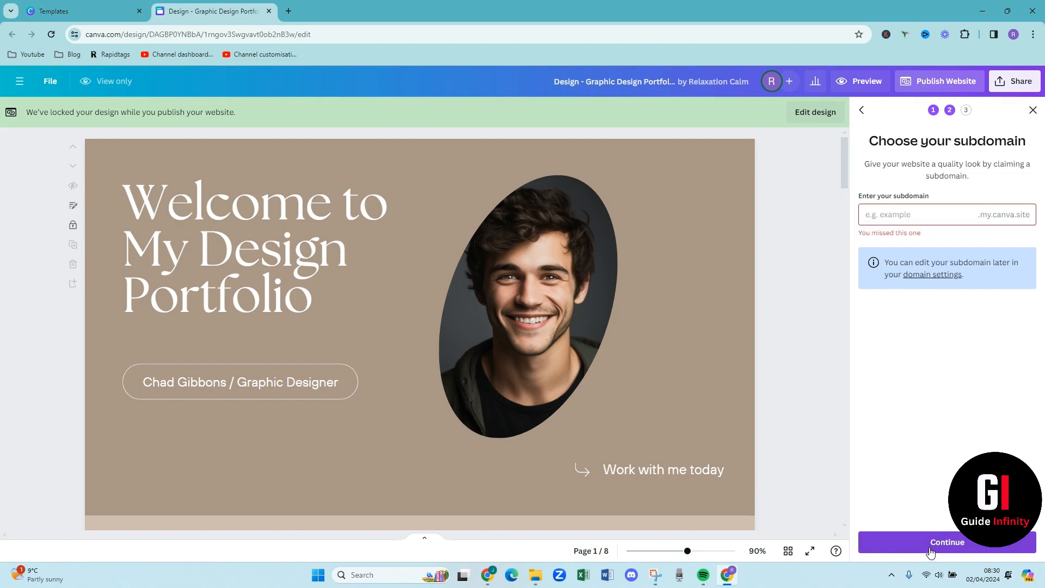
pyautogui.click(933, 214)
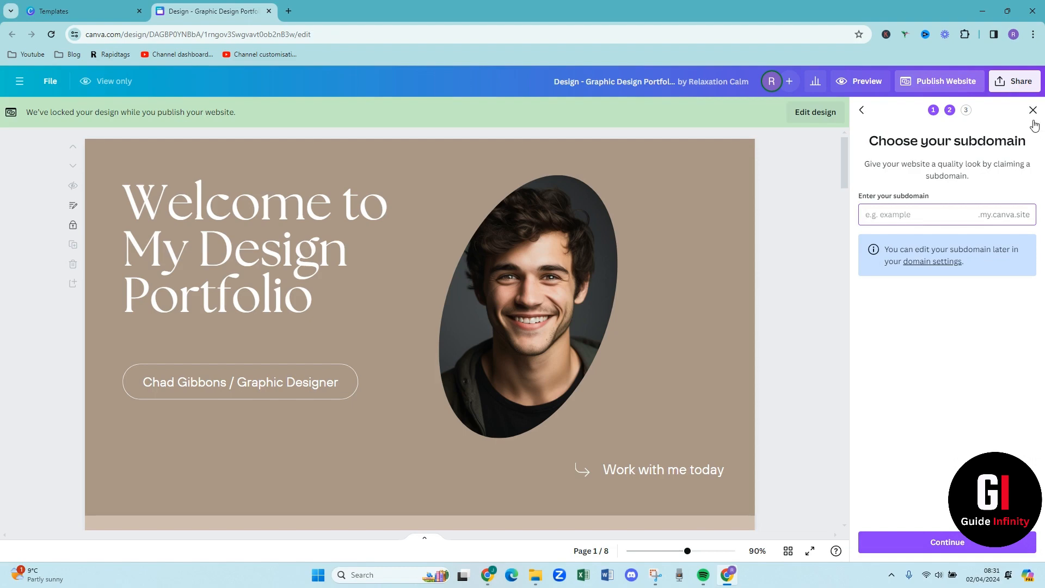
pyautogui.click(1032, 110)
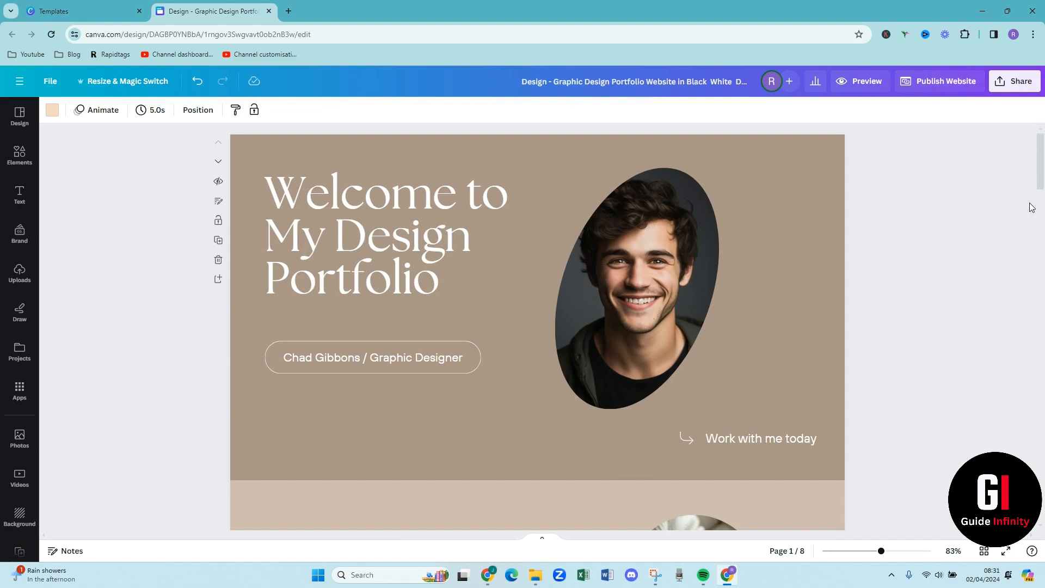
pyautogui.moveTo(1037, 240)
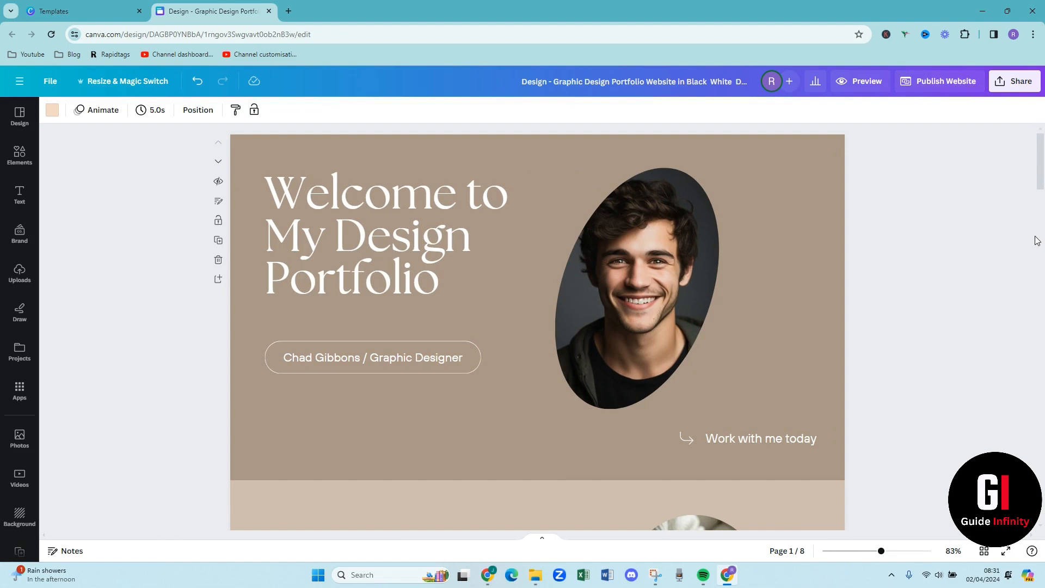